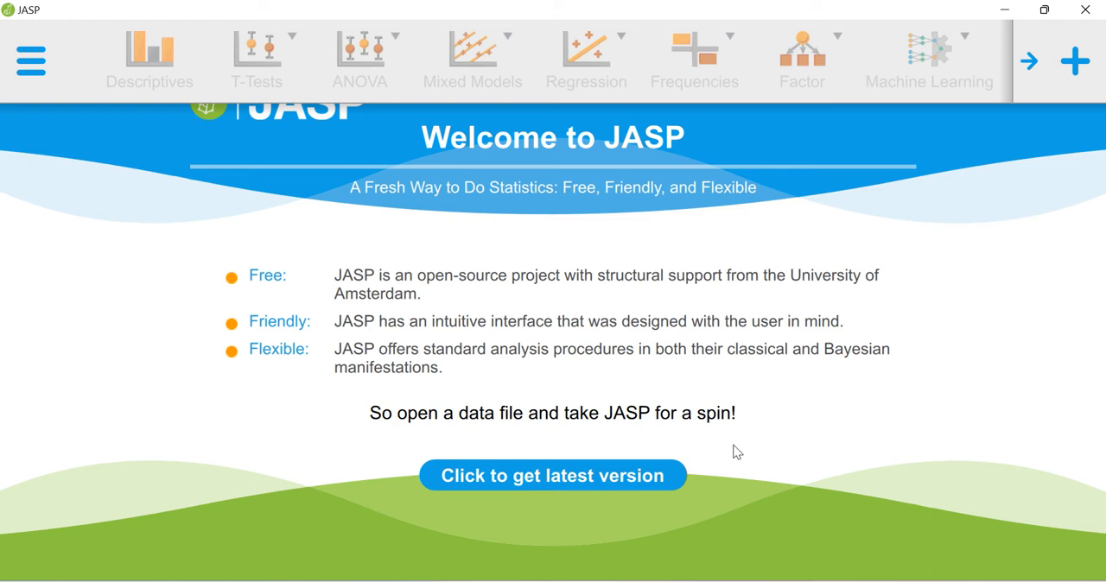
{"action": "mouse_move", "coordinate": [774, 473]}
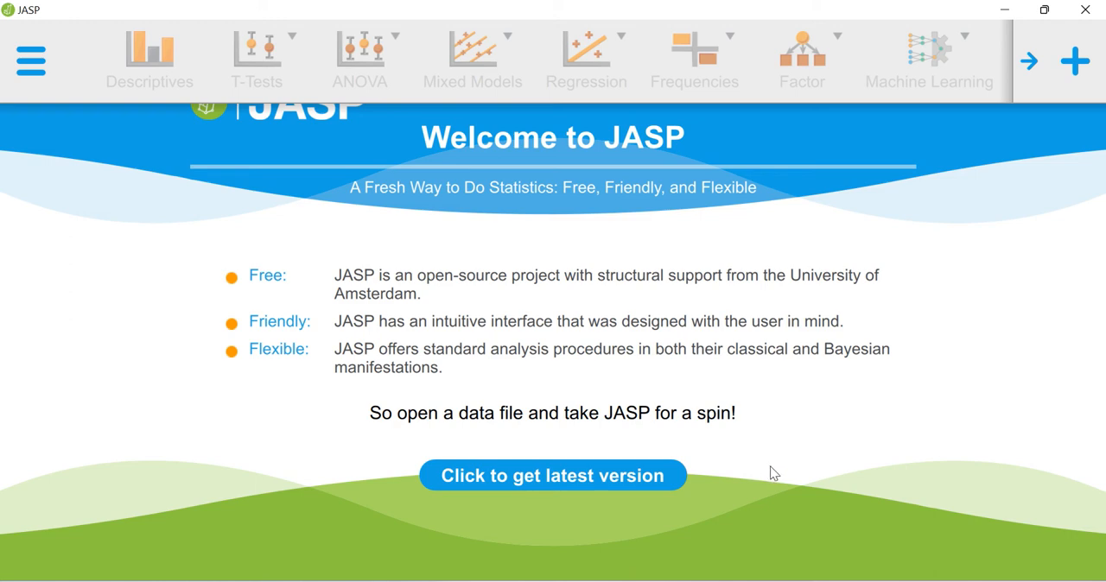
Step: Open JASP's main menu from the welcome page
{"action": "left_click", "coordinate": [32, 61]}
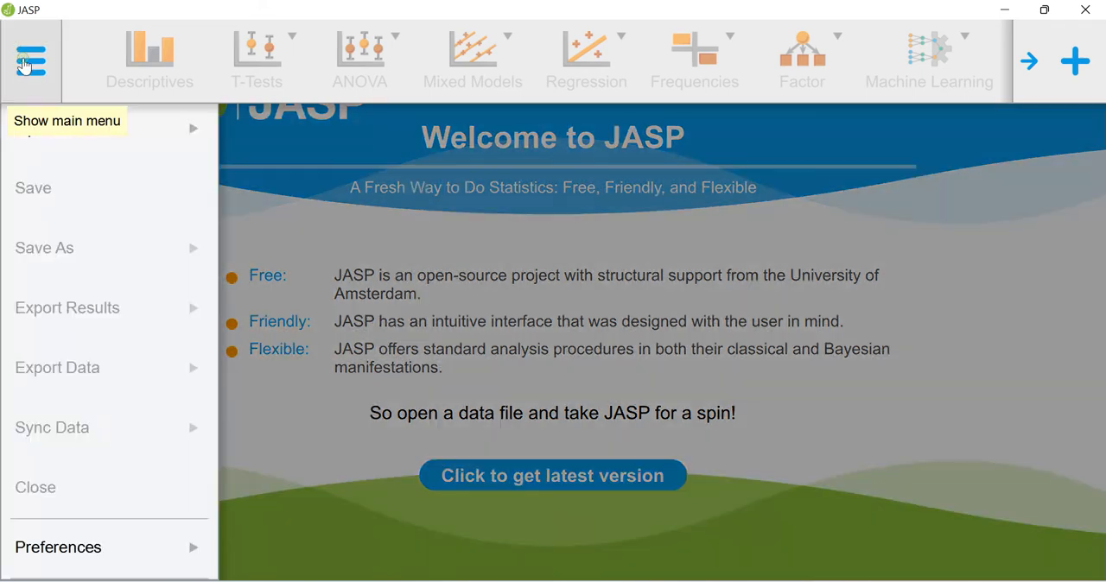
Step: Open the wfb data file and browse across its item and score columns
{"action": "left_click", "coordinate": [66, 121]}
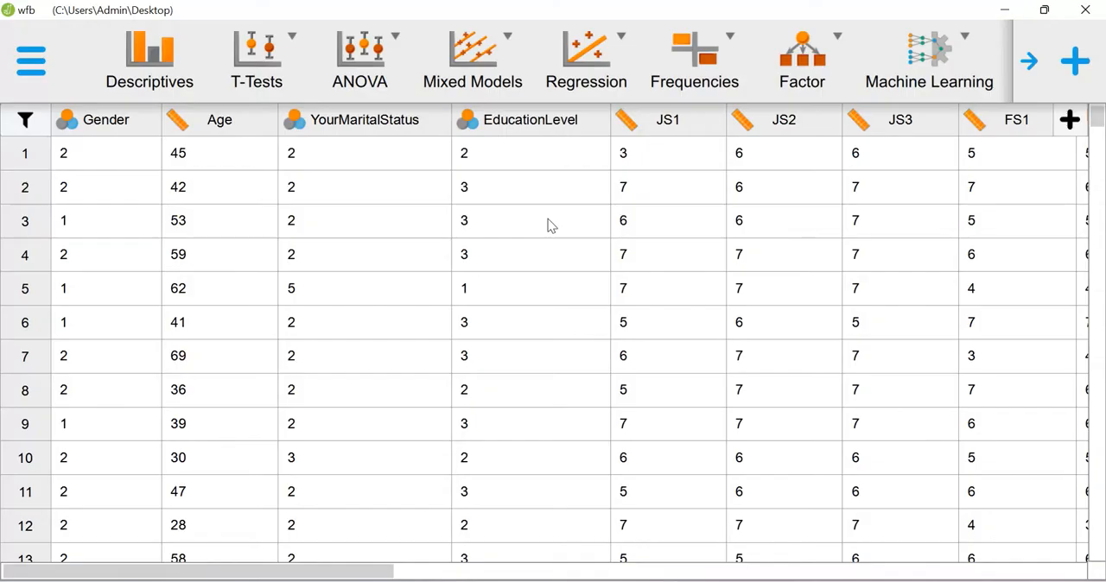
{"action": "mouse_move", "coordinate": [540, 206]}
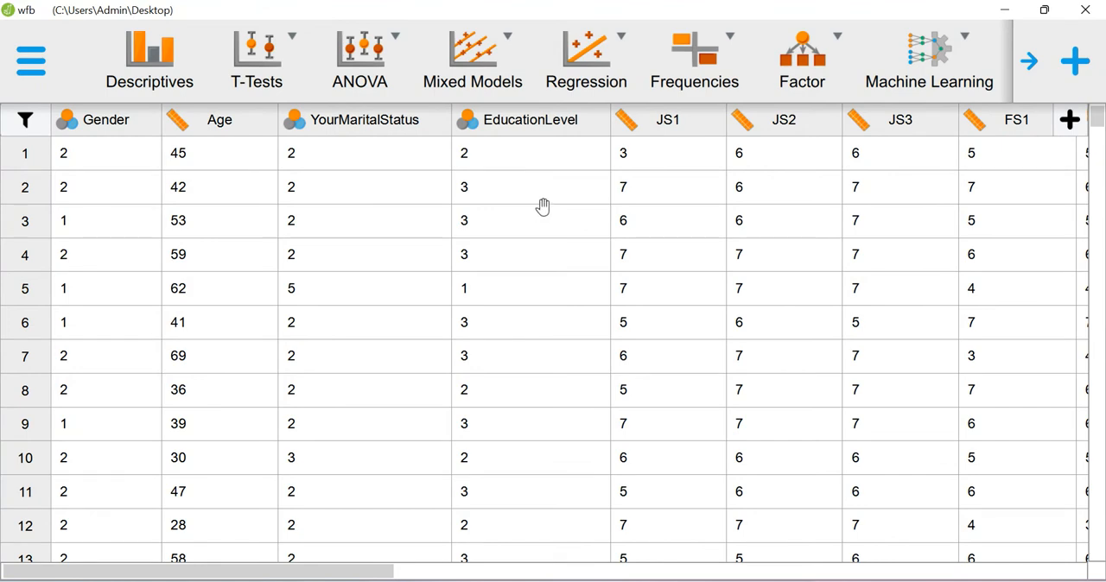
{"action": "mouse_move", "coordinate": [542, 206]}
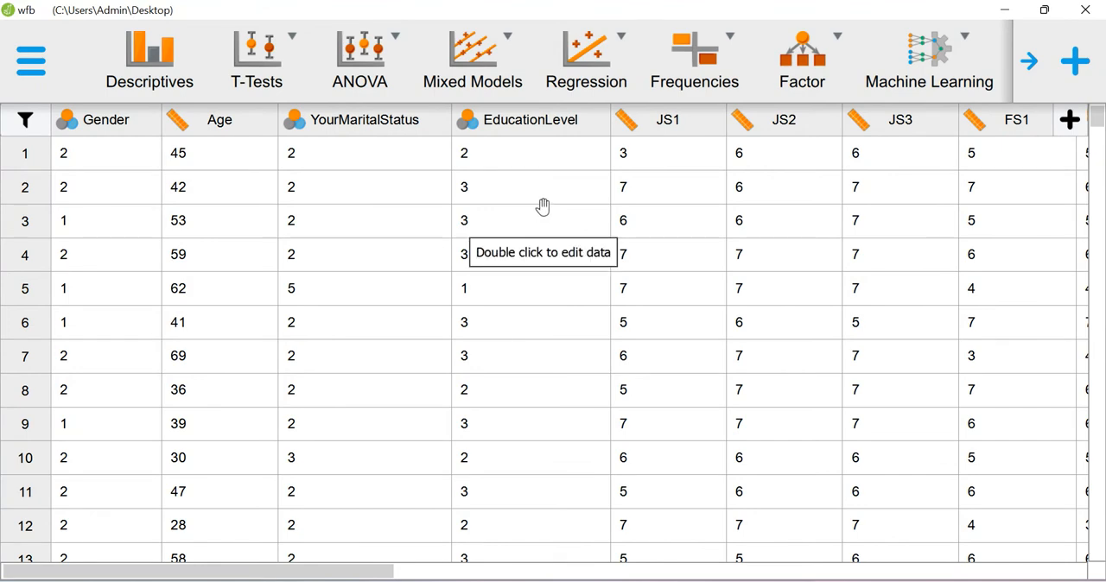
{"action": "mouse_move", "coordinate": [598, 218]}
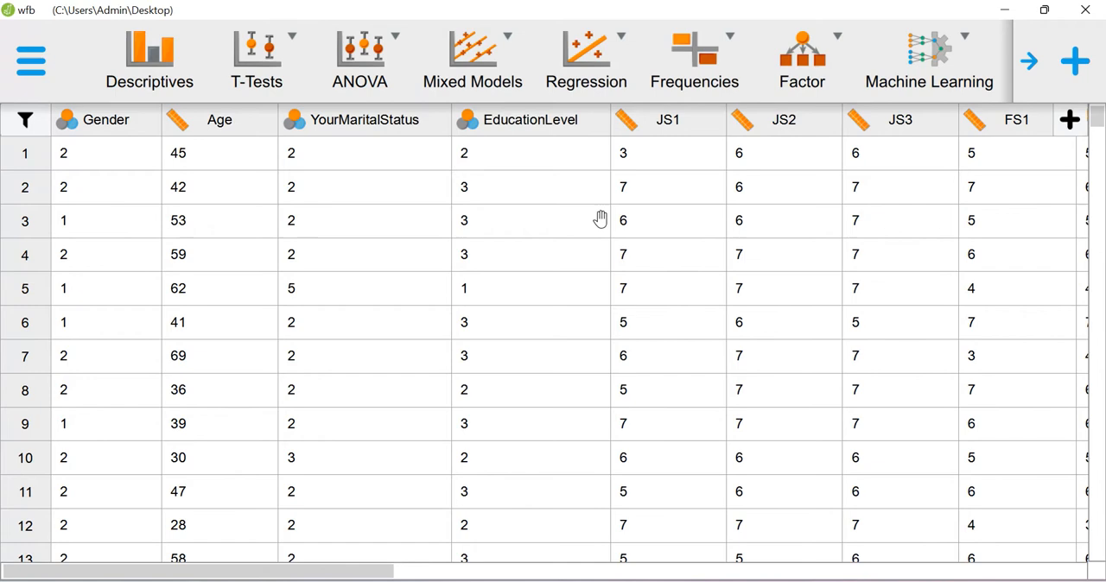
{"action": "mouse_move", "coordinate": [598, 219]}
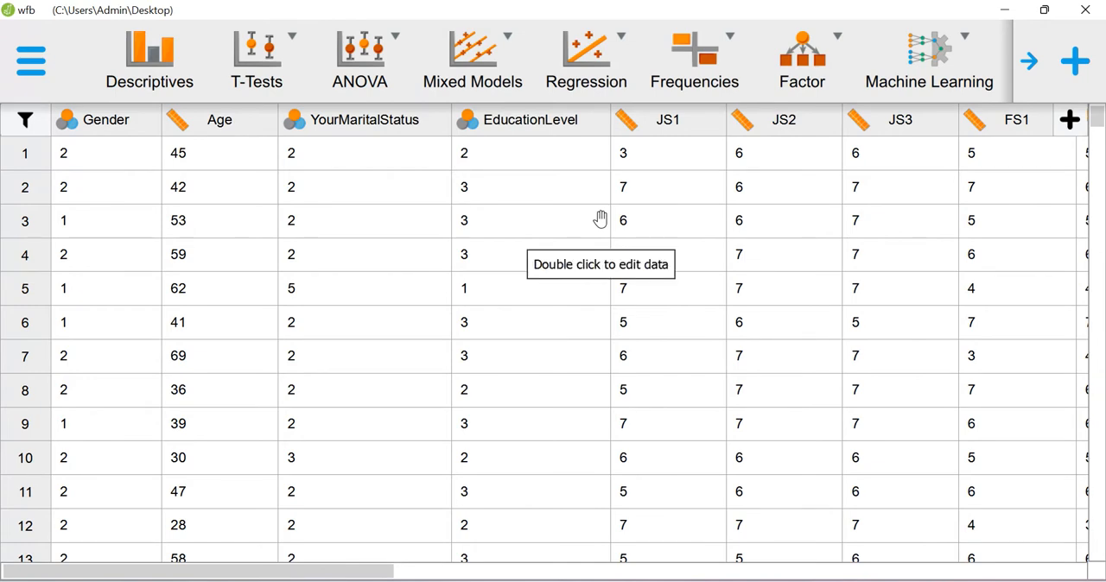
{"action": "mouse_move", "coordinate": [547, 464]}
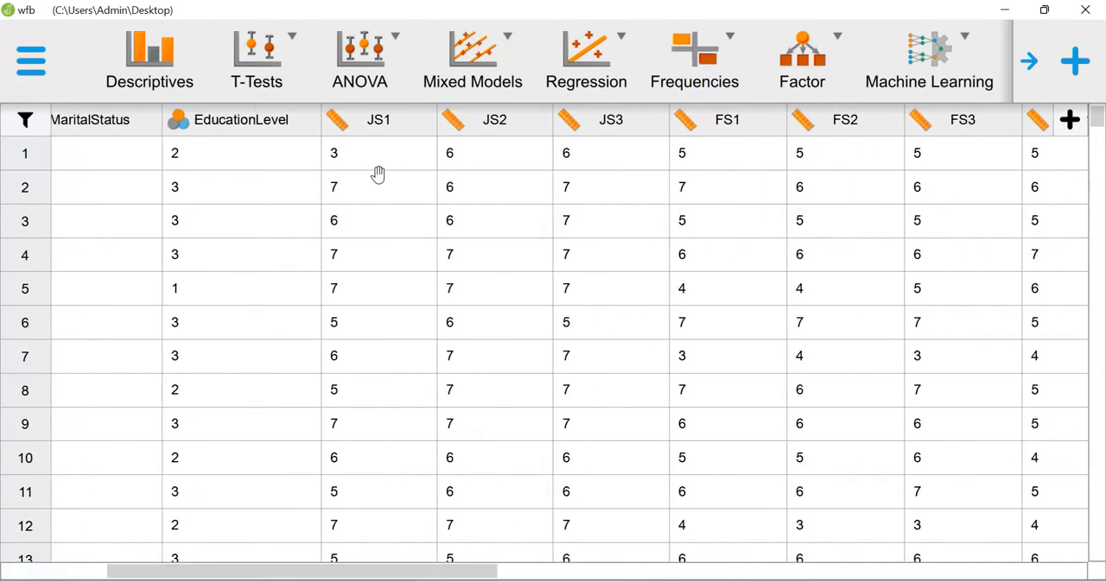
{"action": "mouse_move", "coordinate": [859, 130]}
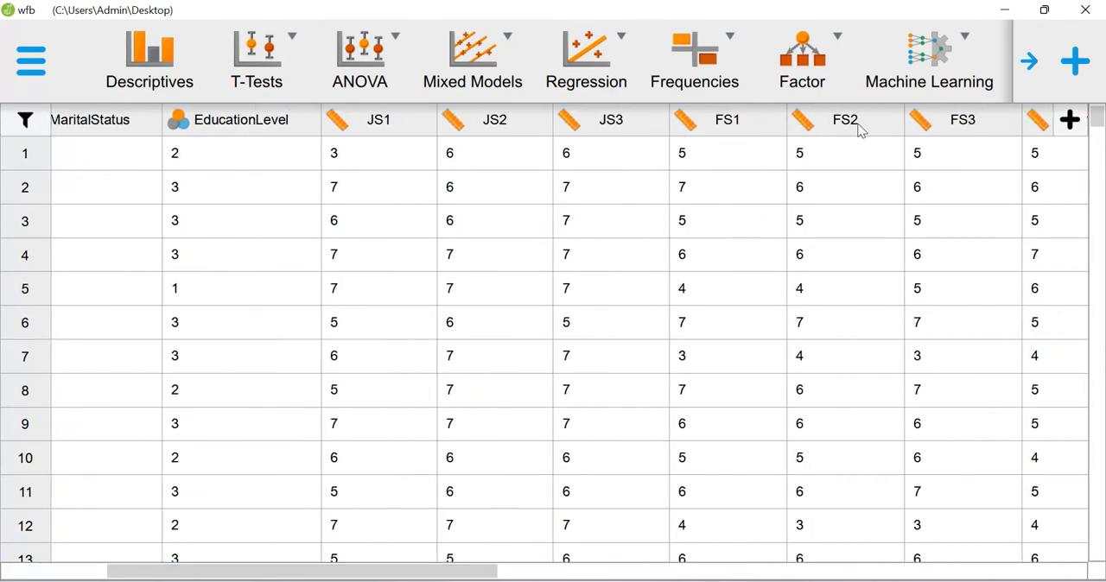
{"action": "mouse_move", "coordinate": [455, 128]}
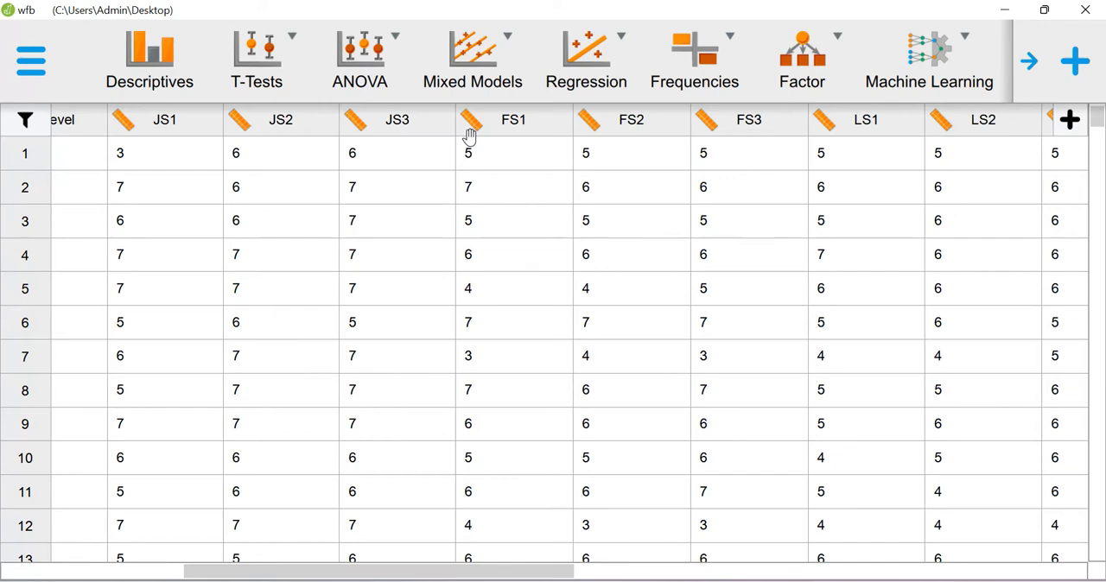
{"action": "mouse_move", "coordinate": [164, 141]}
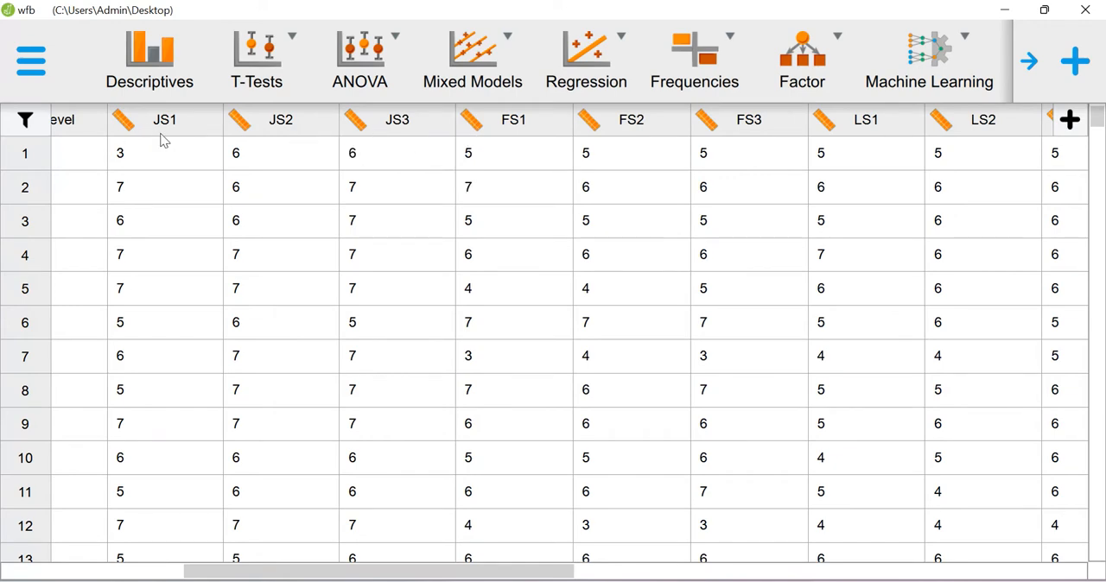
{"action": "mouse_move", "coordinate": [404, 127]}
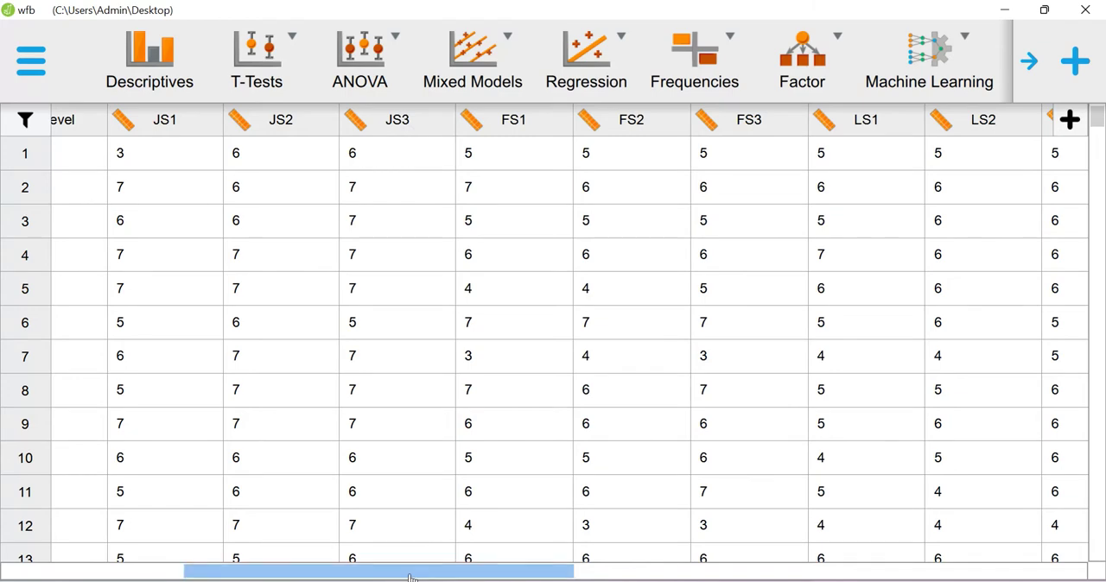
{"action": "left_click_drag", "start_coordinate": [410, 571], "coordinate": [548, 571]}
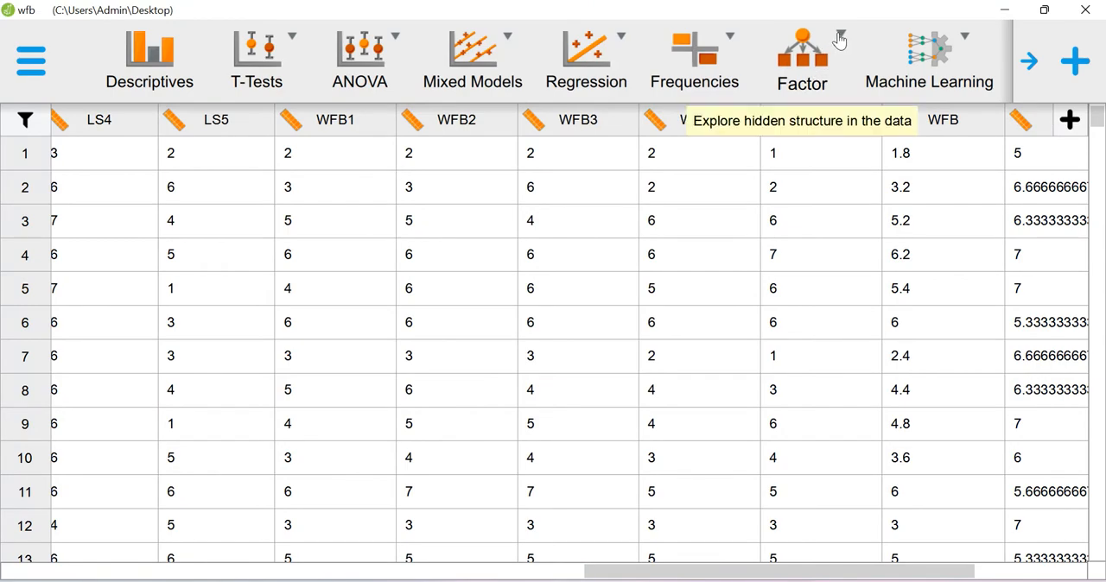
Step: Start an Exploratory Factor Analysis using the JS, FS and LS survey items as variables
{"action": "left_click", "coordinate": [802, 56]}
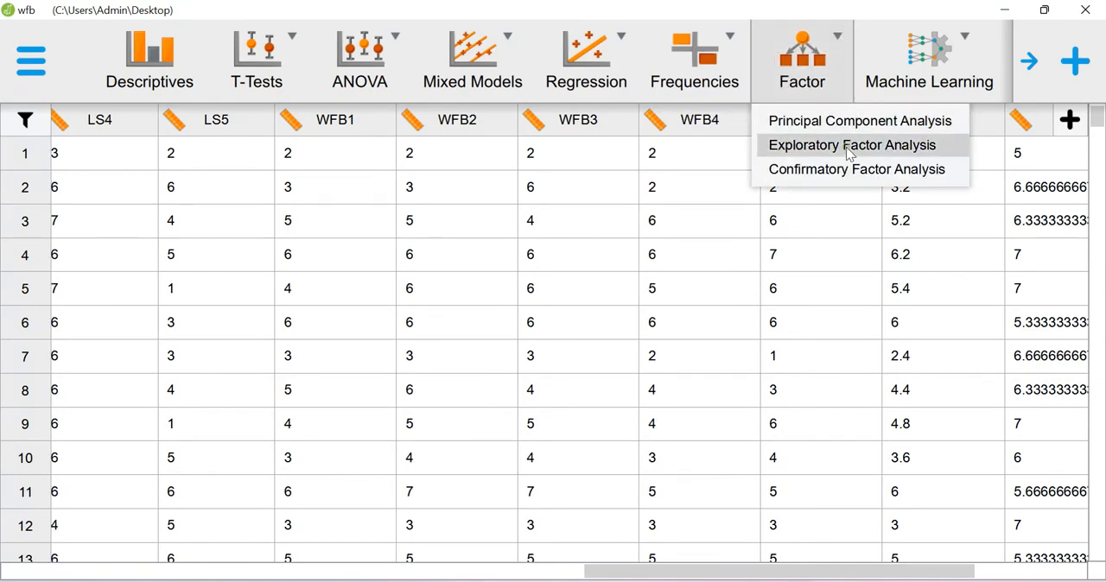
{"action": "left_click", "coordinate": [851, 144]}
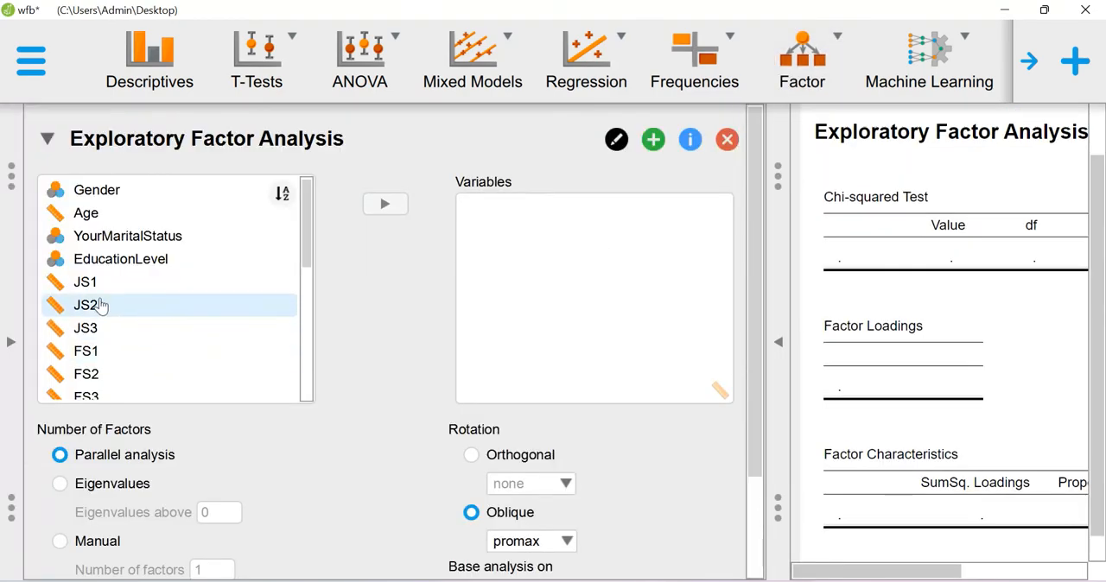
{"action": "left_click", "coordinate": [384, 204]}
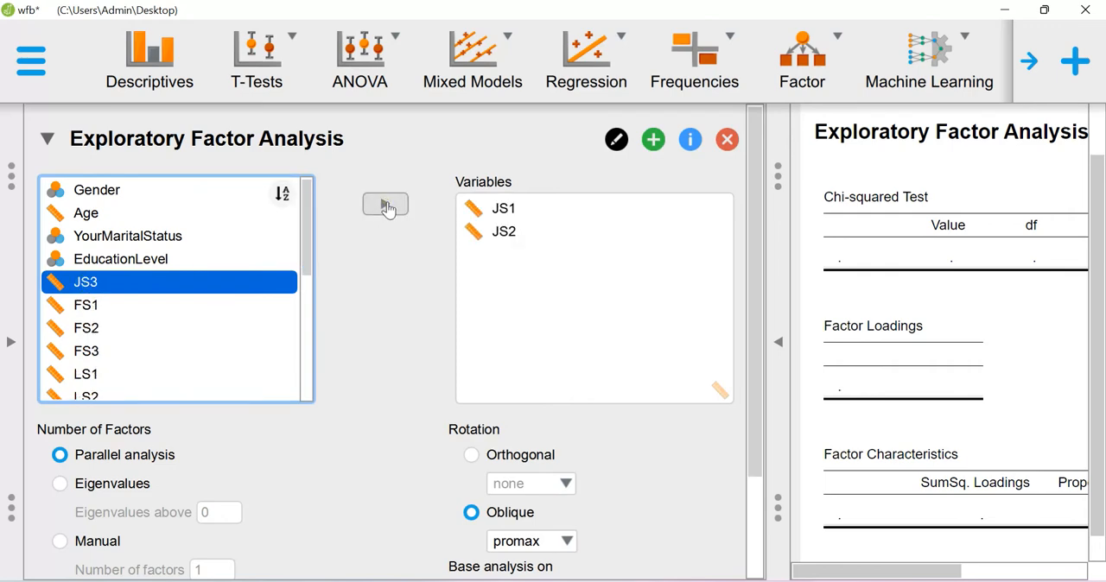
{"action": "left_click", "coordinate": [386, 205]}
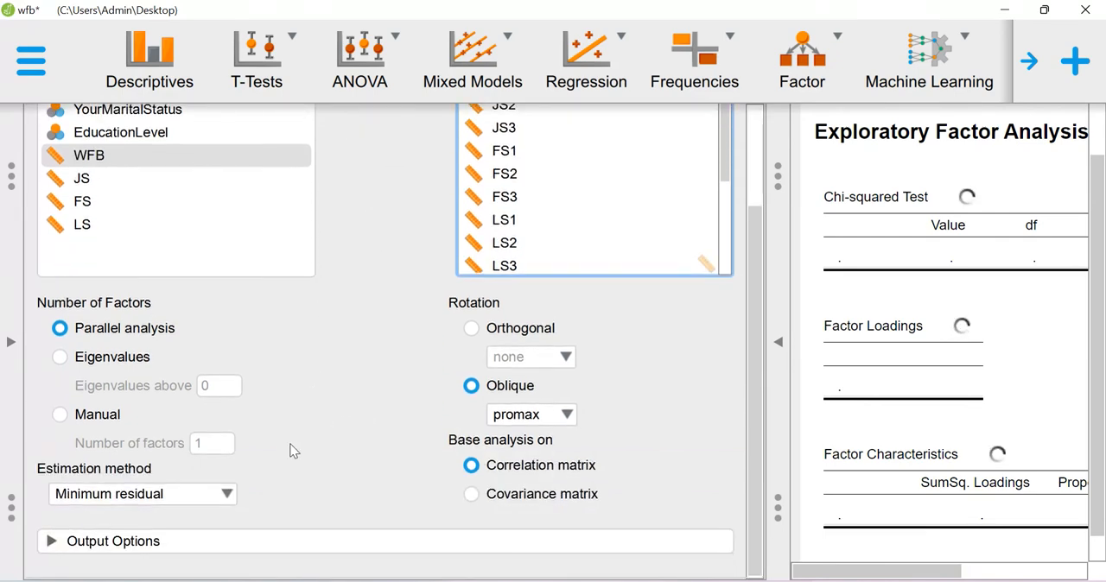
Step: Use principal axis factoring and manually extract 4 factors
{"action": "left_click", "coordinate": [141, 495]}
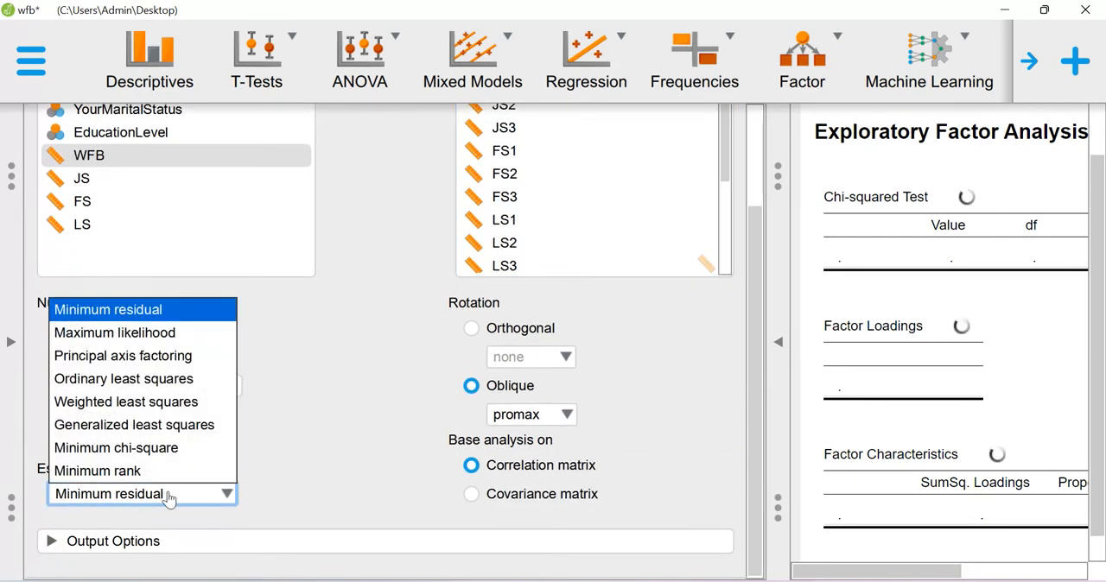
{"action": "left_click", "coordinate": [123, 356]}
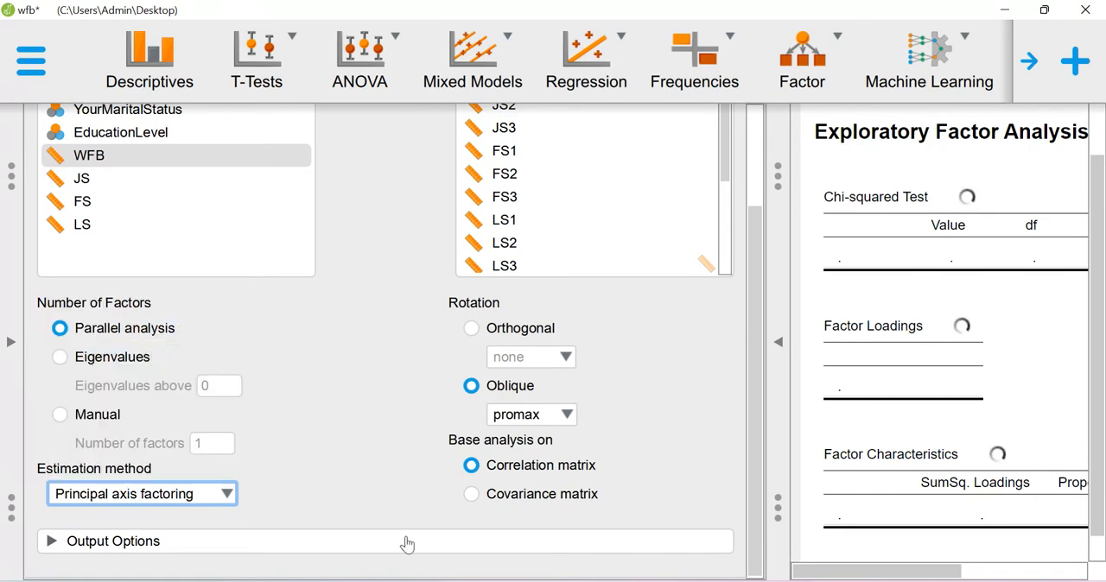
{"action": "mouse_move", "coordinate": [404, 476]}
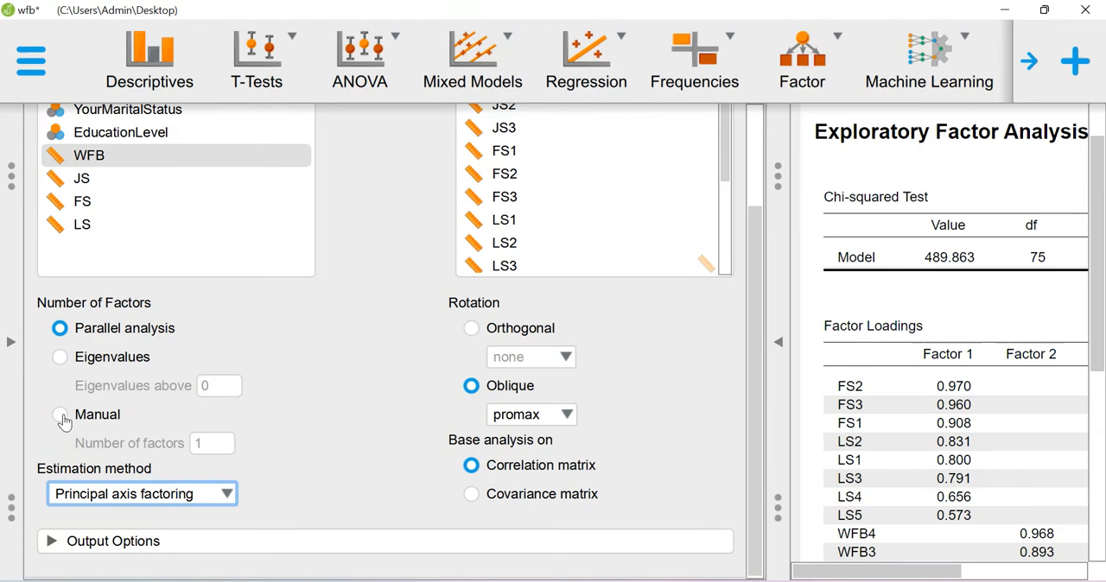
{"action": "left_click", "coordinate": [59, 414]}
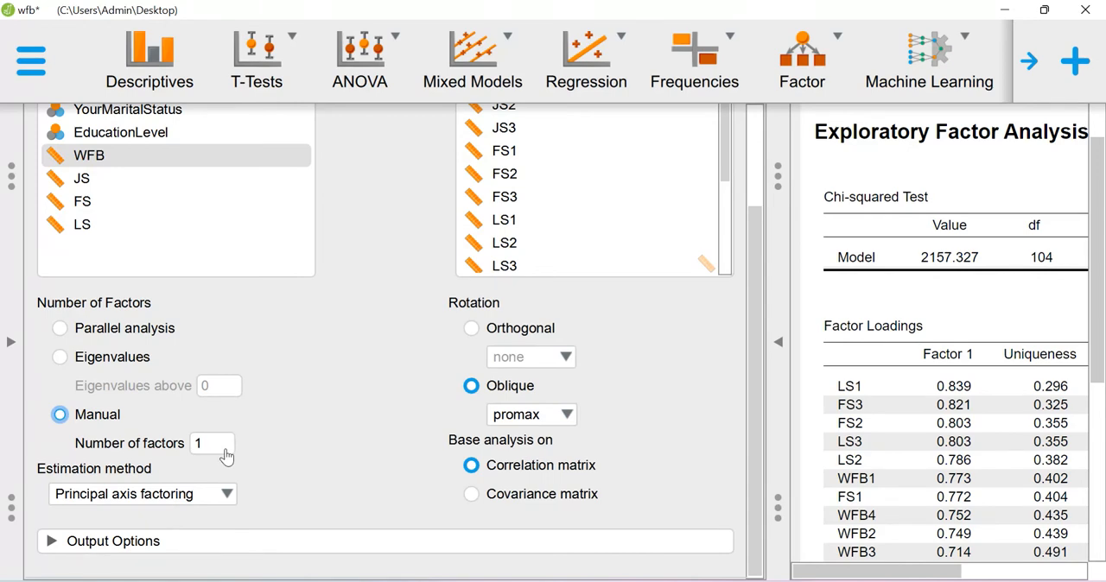
{"action": "left_click", "coordinate": [212, 444]}
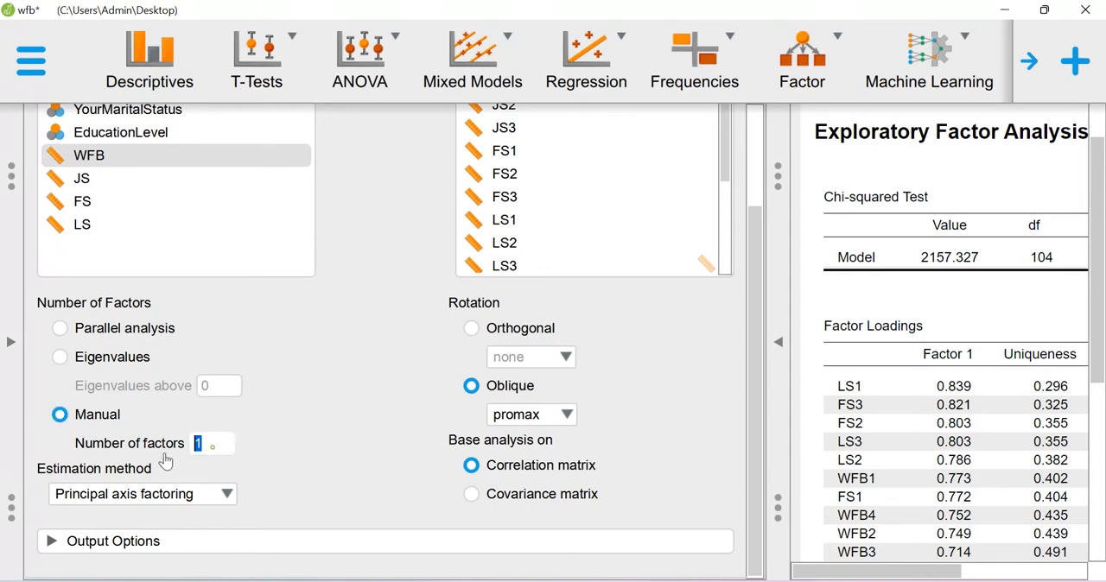
{"action": "type", "text": "4"}
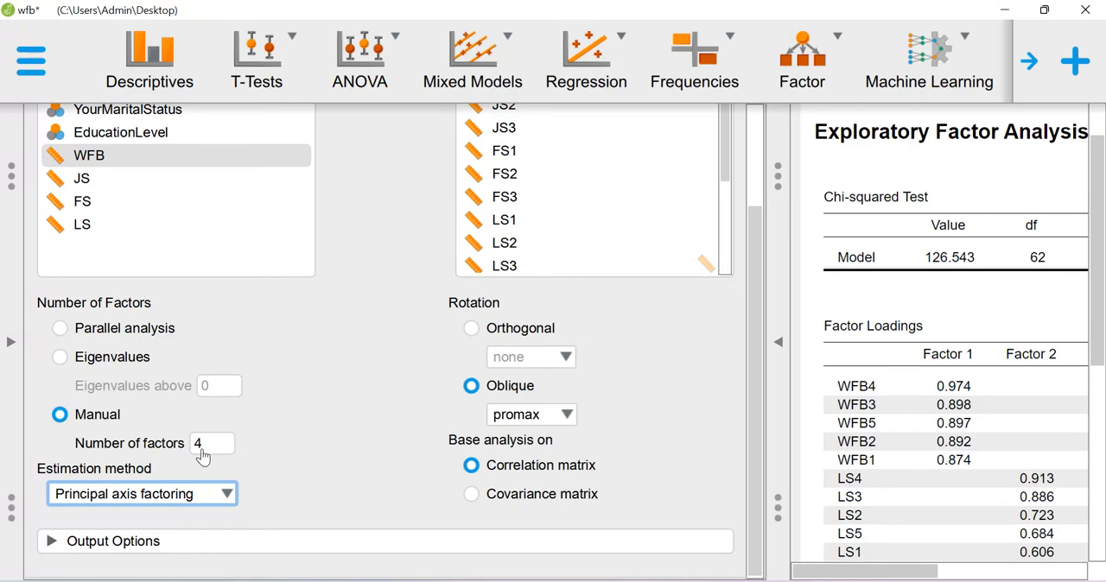
{"action": "mouse_move", "coordinate": [97, 378]}
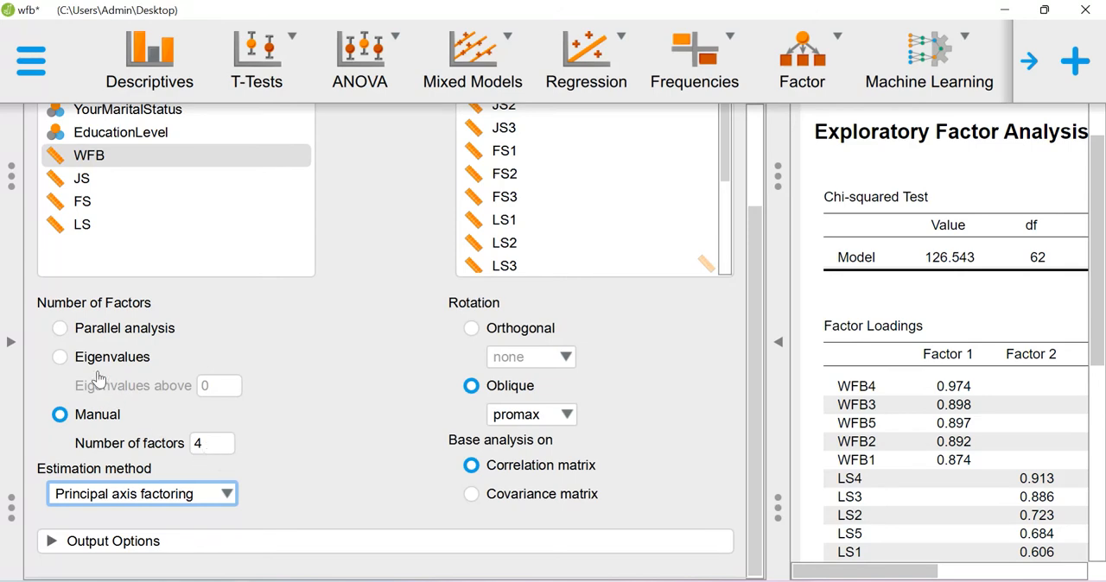
Step: Set the eigenvalue threshold to 1, then return to a fixed 4 factors
{"action": "left_click", "coordinate": [60, 357]}
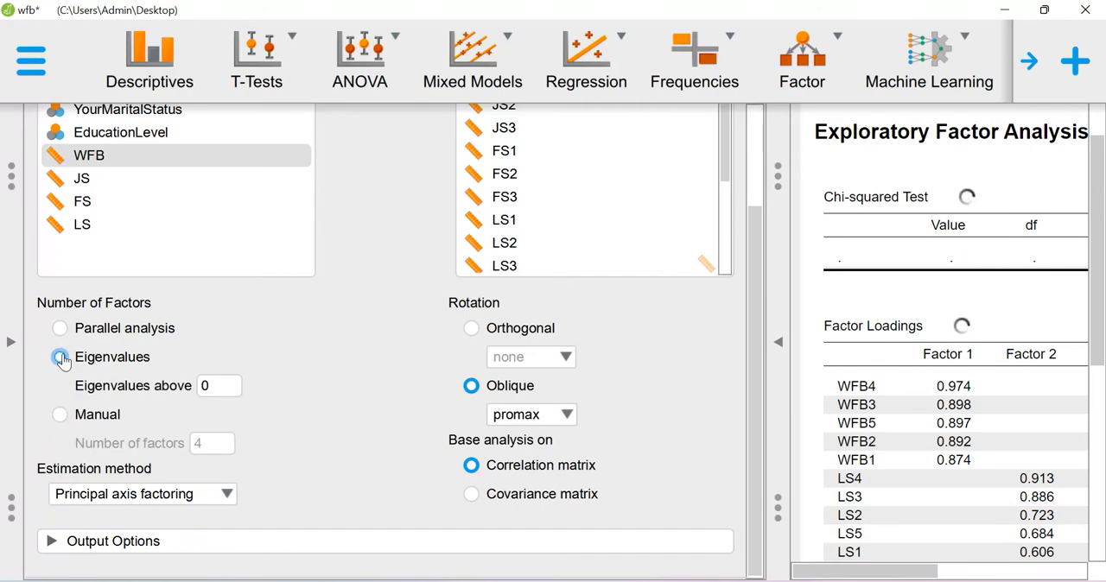
{"action": "left_click", "coordinate": [59, 357]}
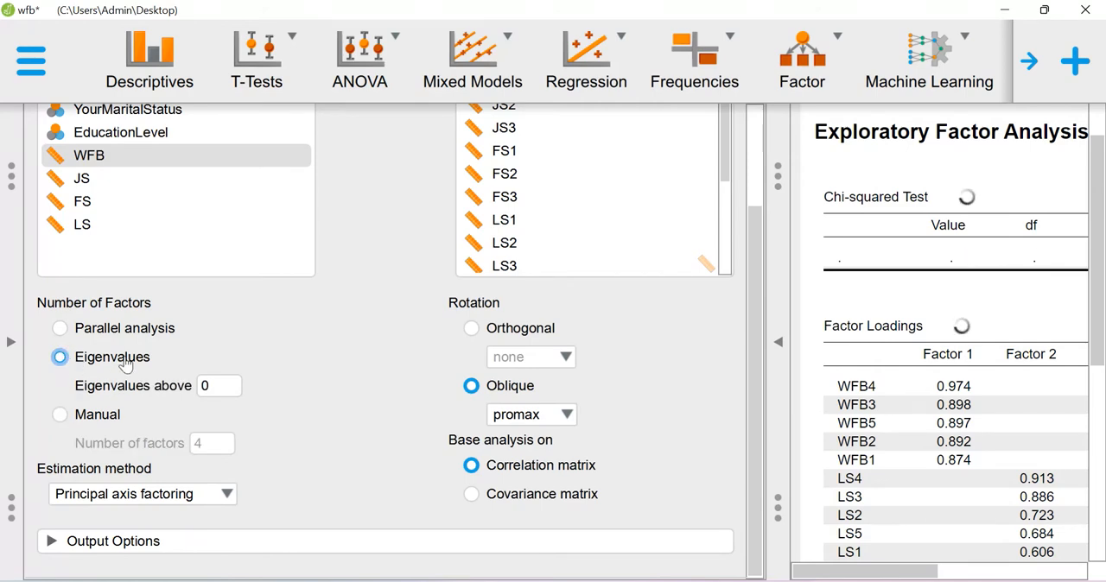
{"action": "left_click", "coordinate": [218, 386]}
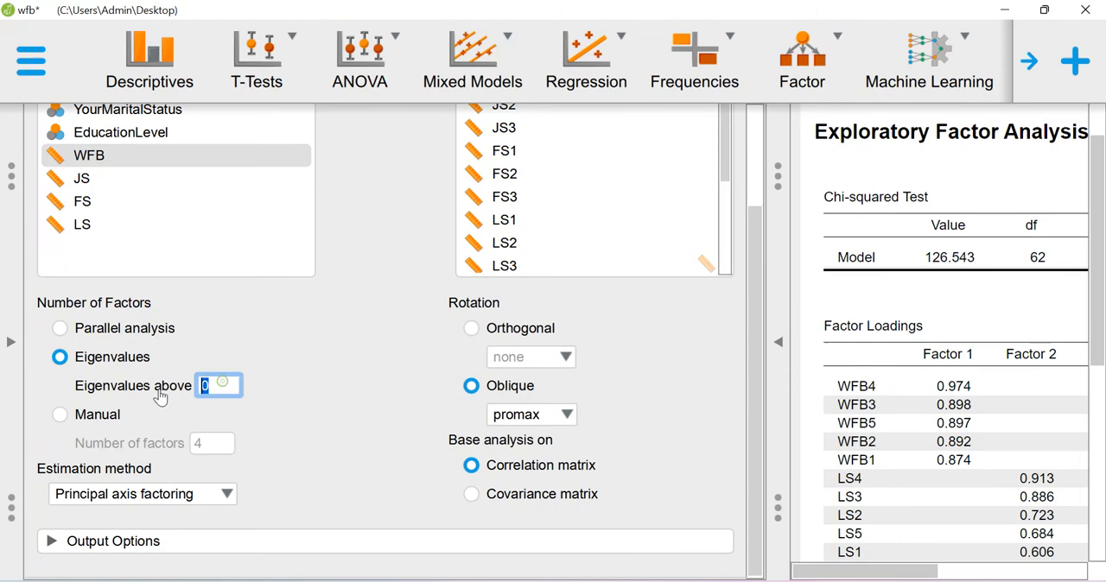
{"action": "type", "text": "1"}
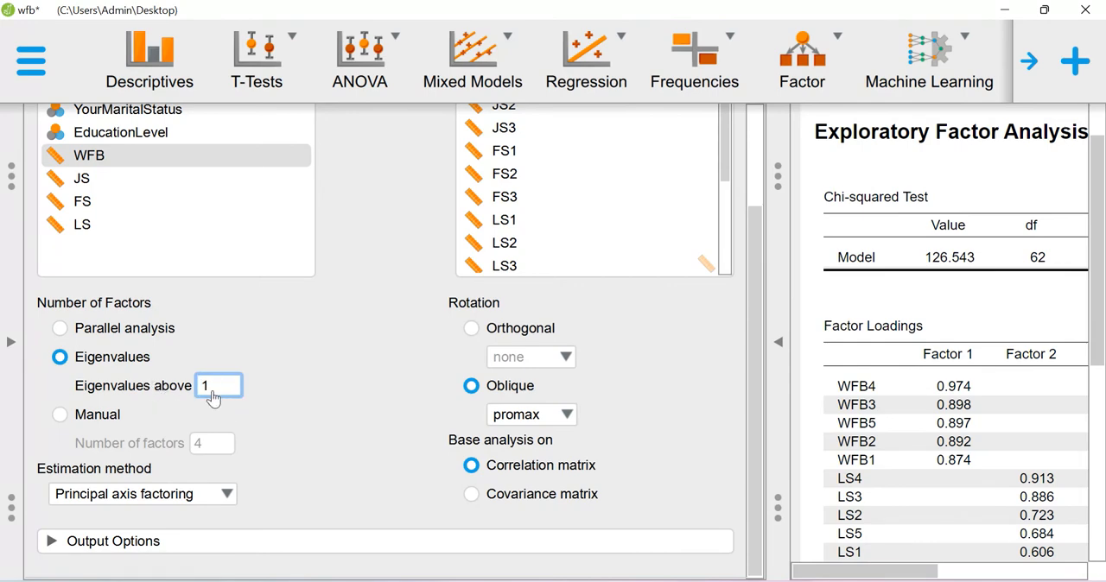
{"action": "left_click", "coordinate": [60, 414]}
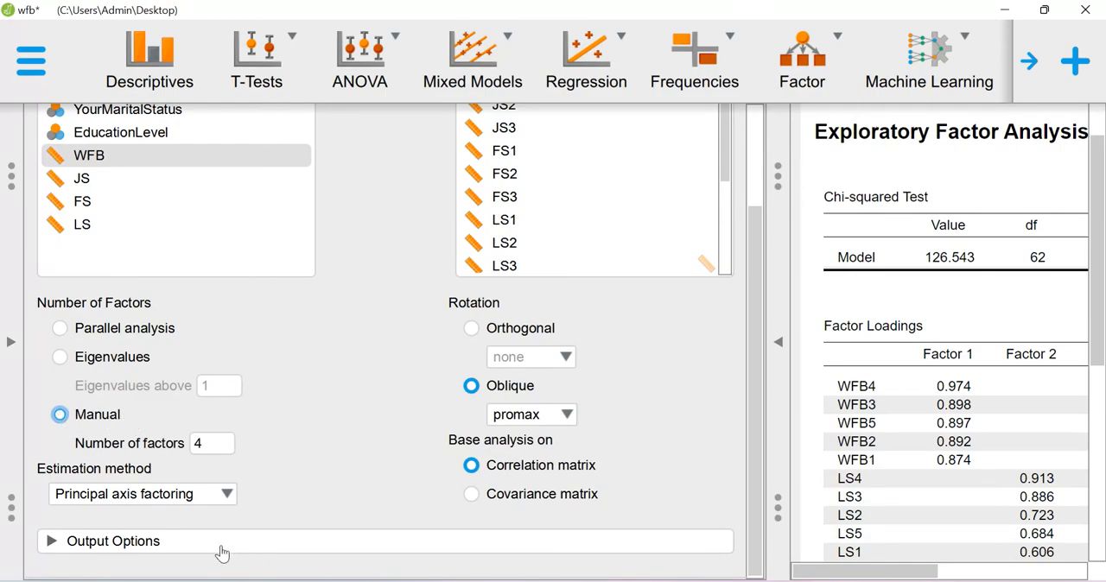
{"action": "left_click", "coordinate": [114, 541]}
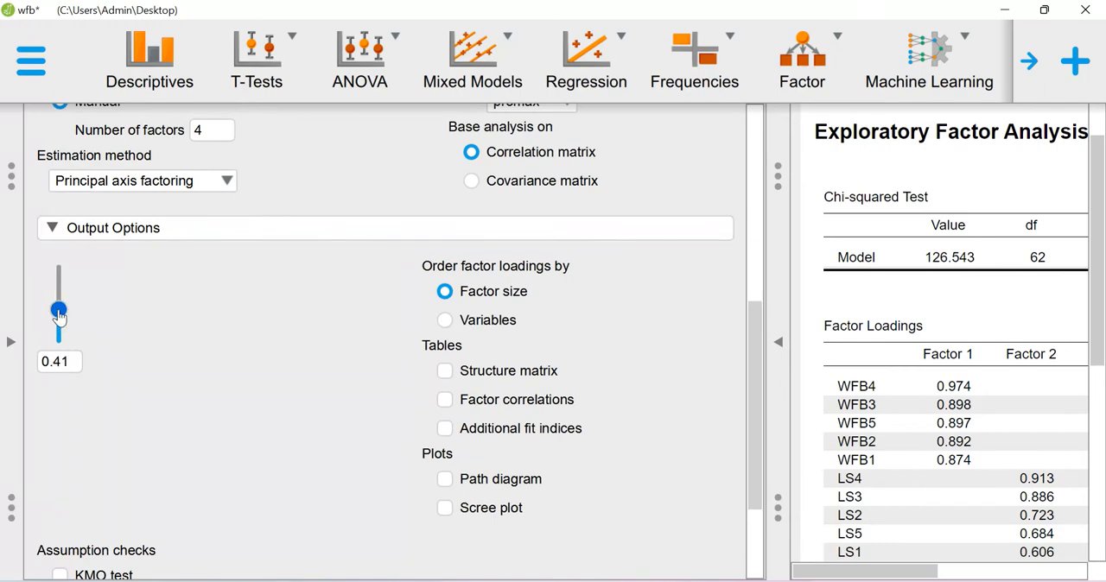
Step: Hide loadings below 0.5 and request the KMO and Bartlett's tests
{"action": "left_click_drag", "start_coordinate": [59, 311], "coordinate": [59, 298]}
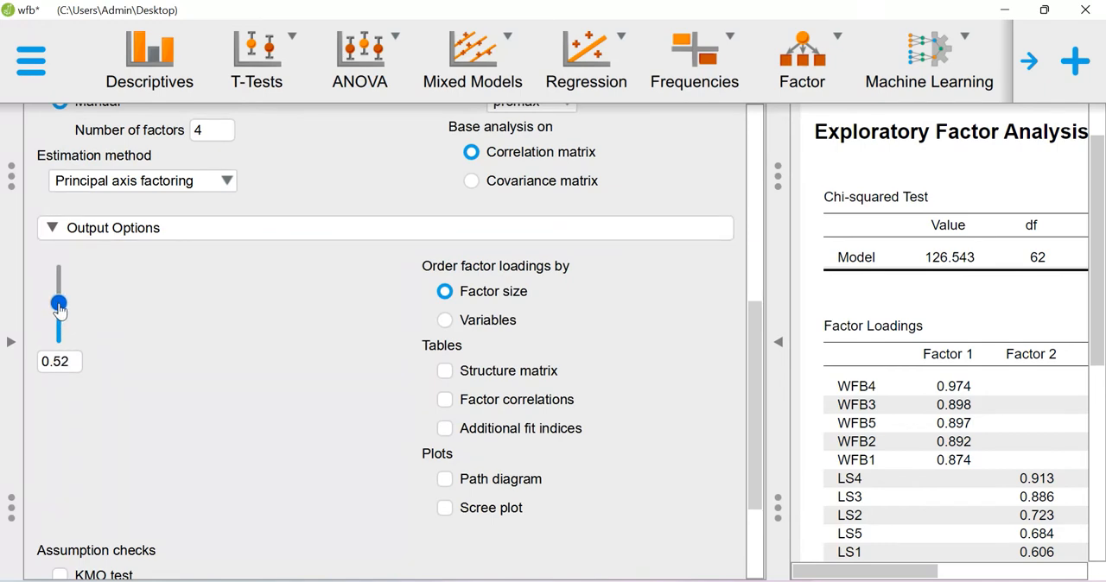
{"action": "left_click_drag", "start_coordinate": [58, 304], "coordinate": [59, 309]}
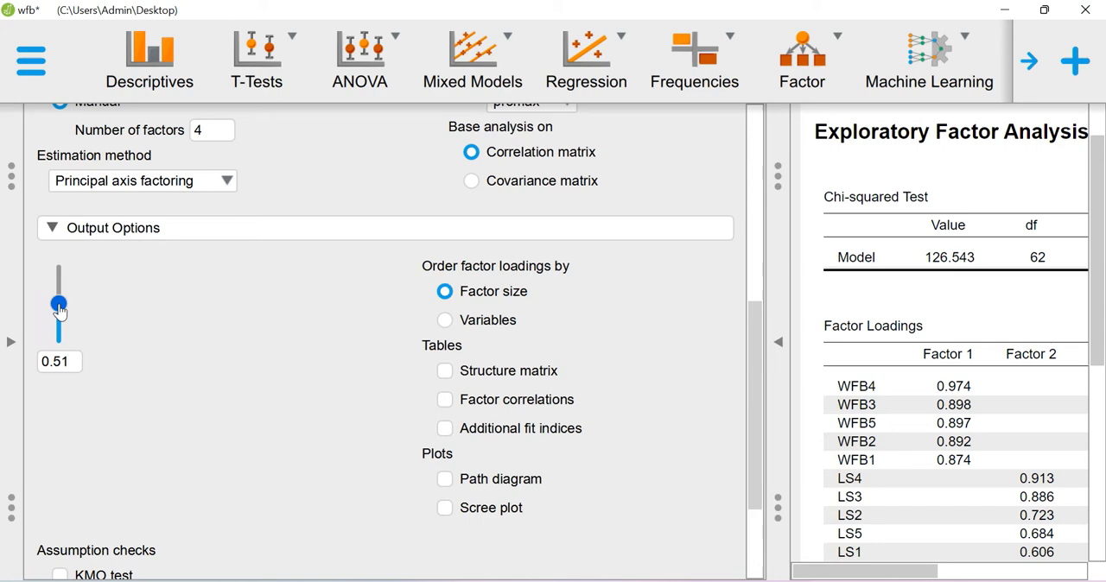
{"action": "left_click_drag", "start_coordinate": [58, 304], "coordinate": [58, 307]}
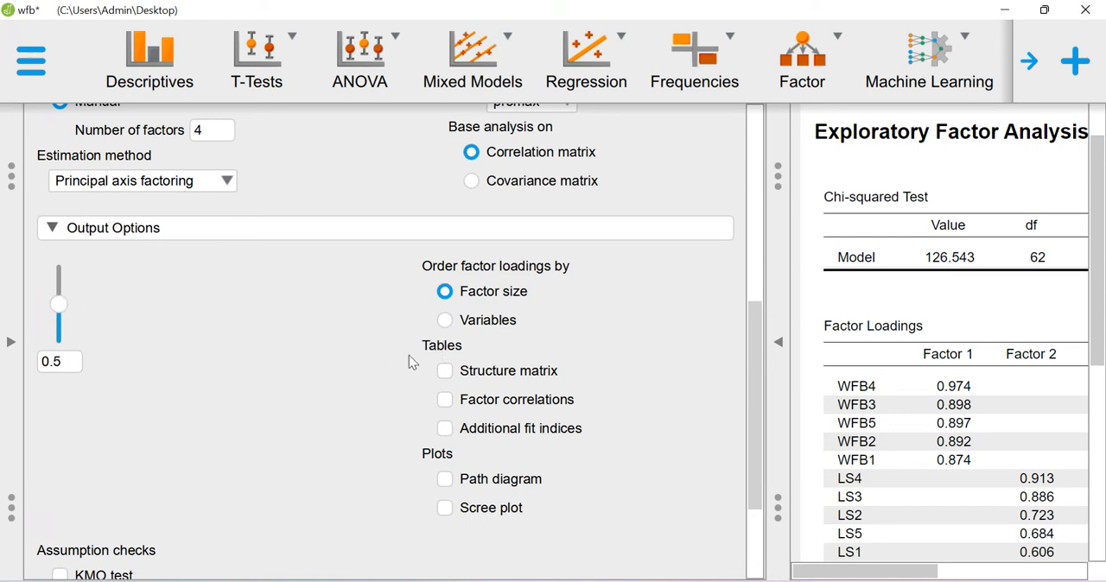
{"action": "scroll", "scroll_direction": "down", "scroll_amount": 3}
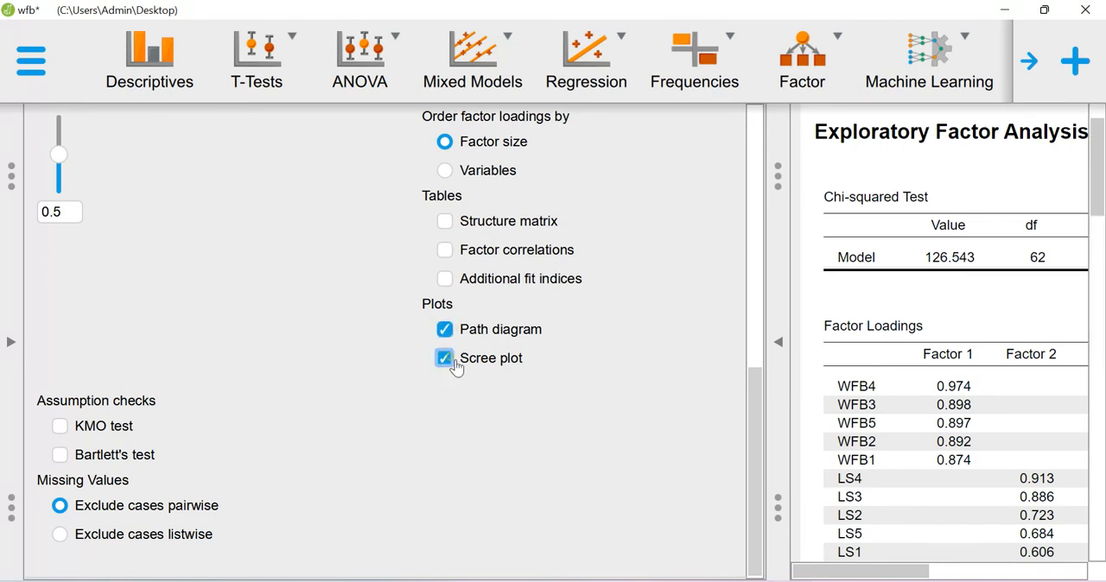
{"action": "left_click", "coordinate": [58, 426]}
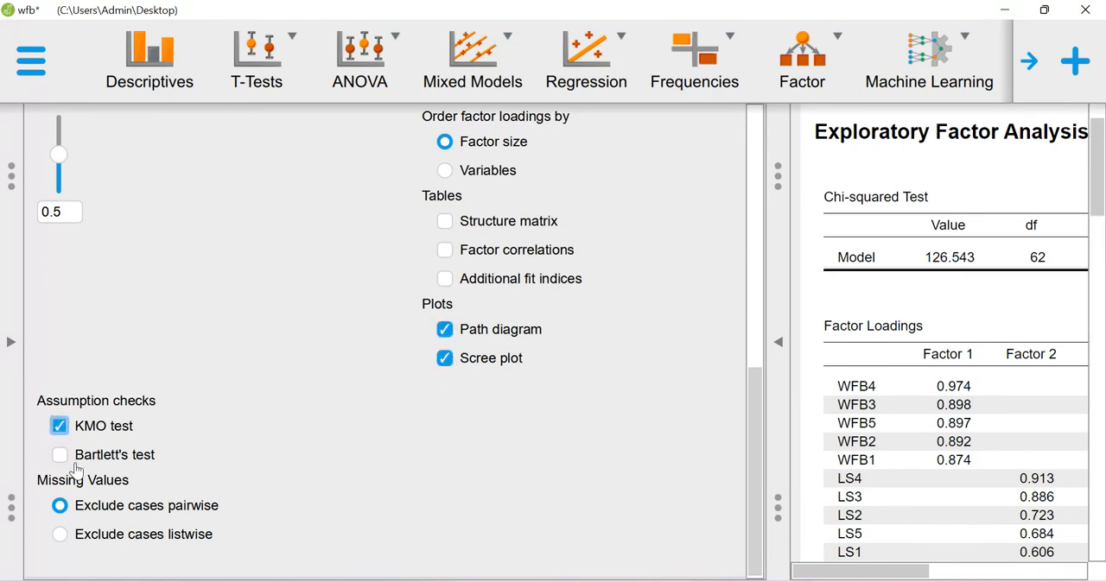
{"action": "left_click", "coordinate": [60, 455]}
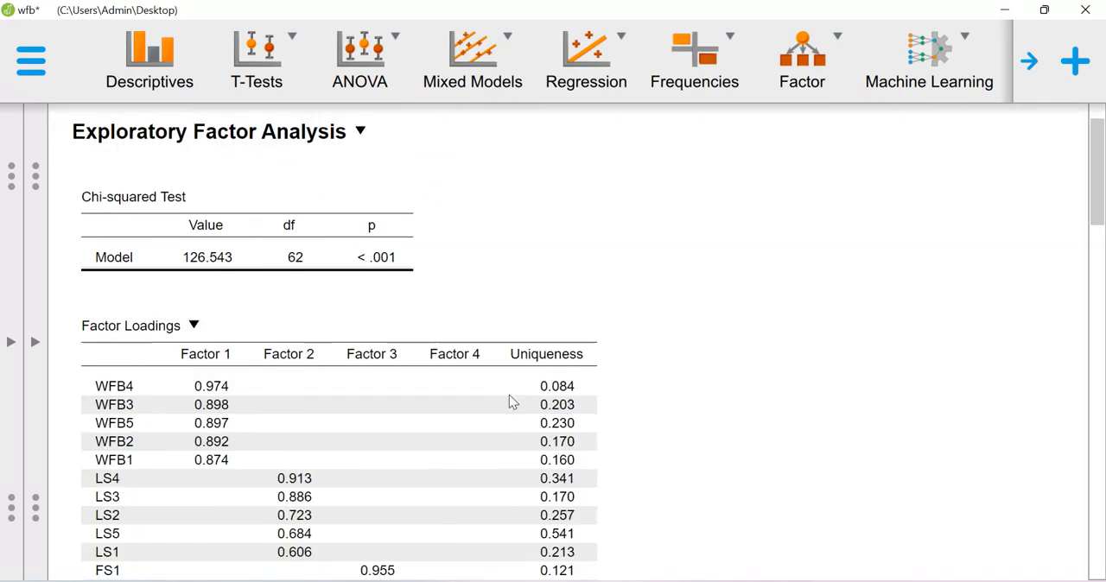
Step: Scroll through the chi-squared test, promax loadings and KMO table (MSA 0.923)
{"action": "scroll", "scroll_direction": "down", "scroll_amount": 3}
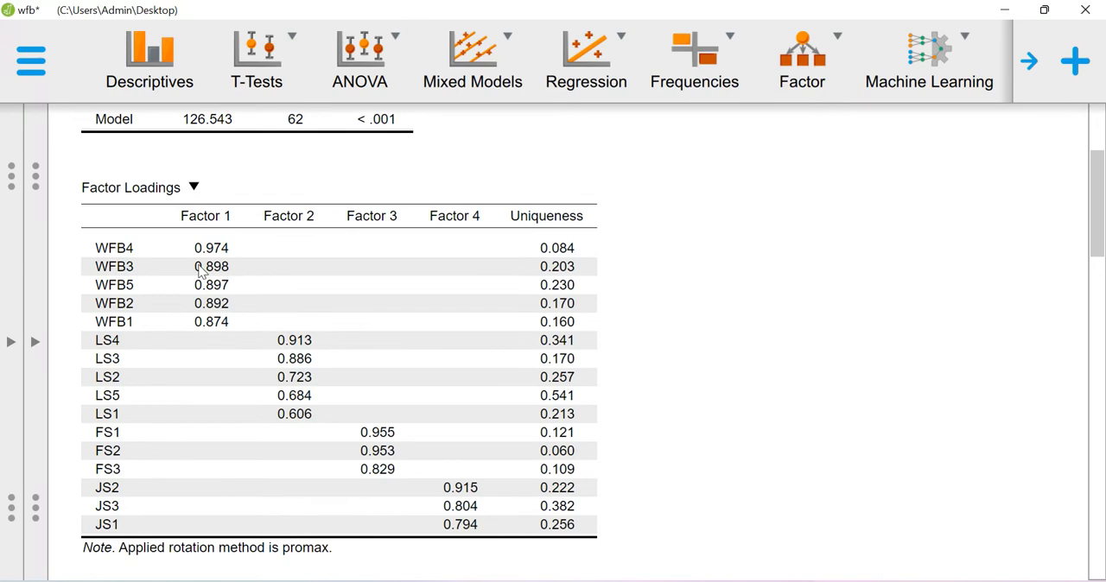
{"action": "mouse_move", "coordinate": [134, 285]}
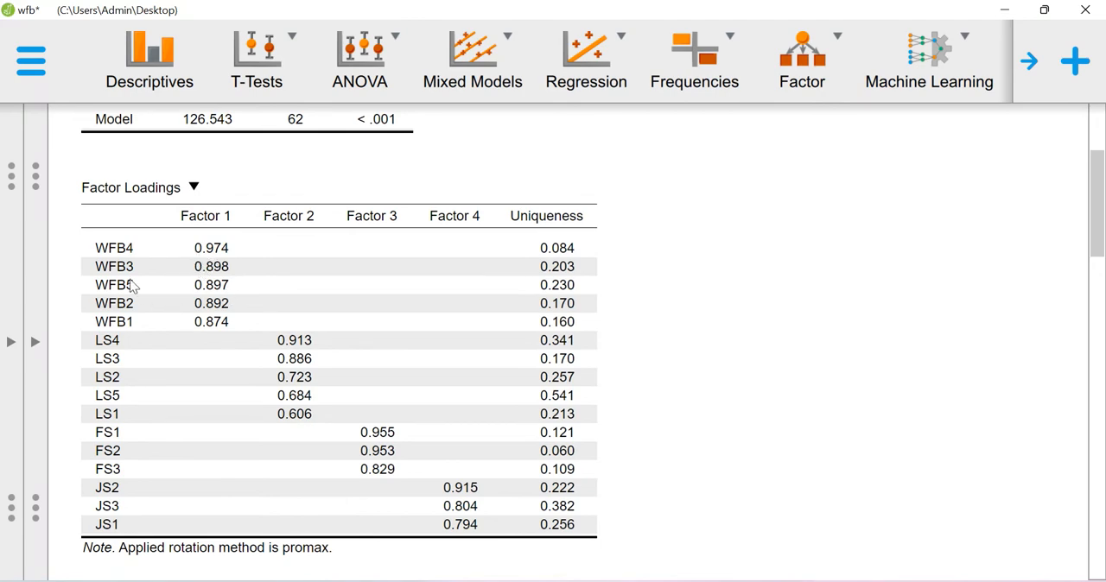
{"action": "mouse_move", "coordinate": [211, 303]}
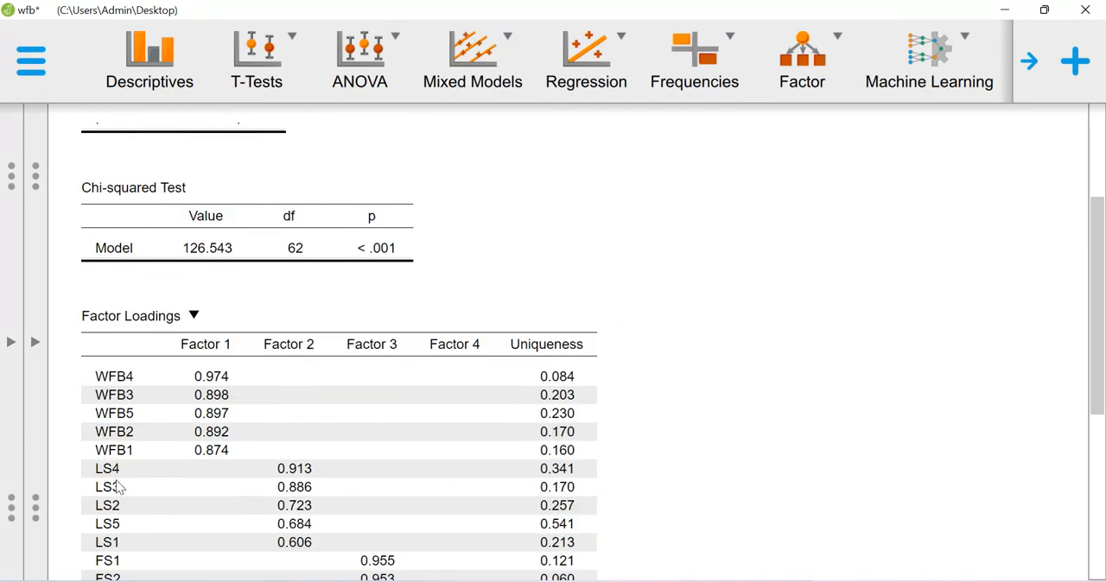
{"action": "scroll", "scroll_direction": "down", "scroll_amount": 3}
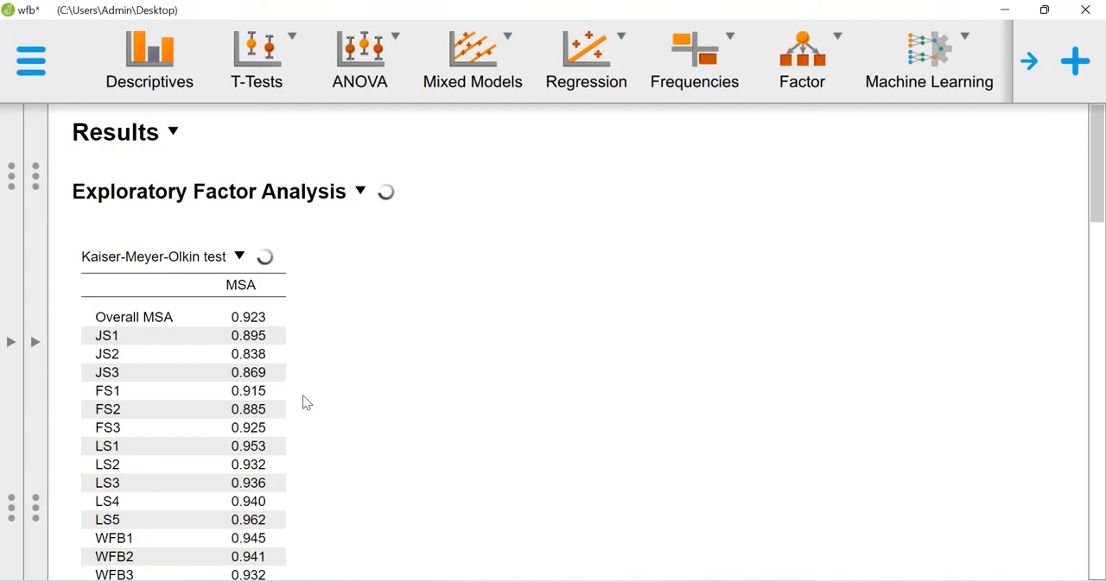
{"action": "scroll", "scroll_direction": "down", "scroll_amount": 3}
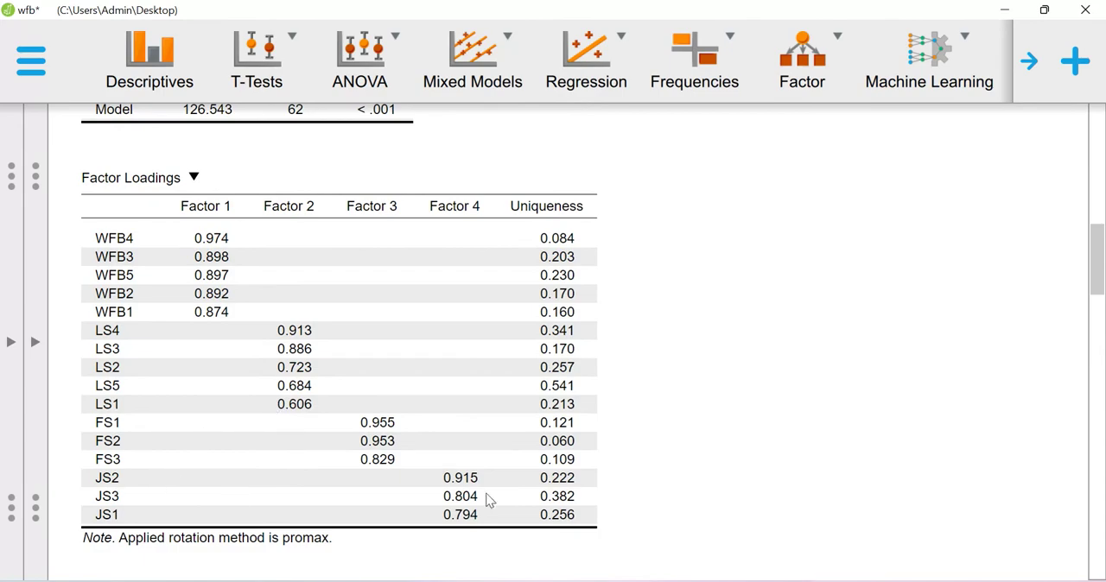
{"action": "mouse_move", "coordinate": [458, 459]}
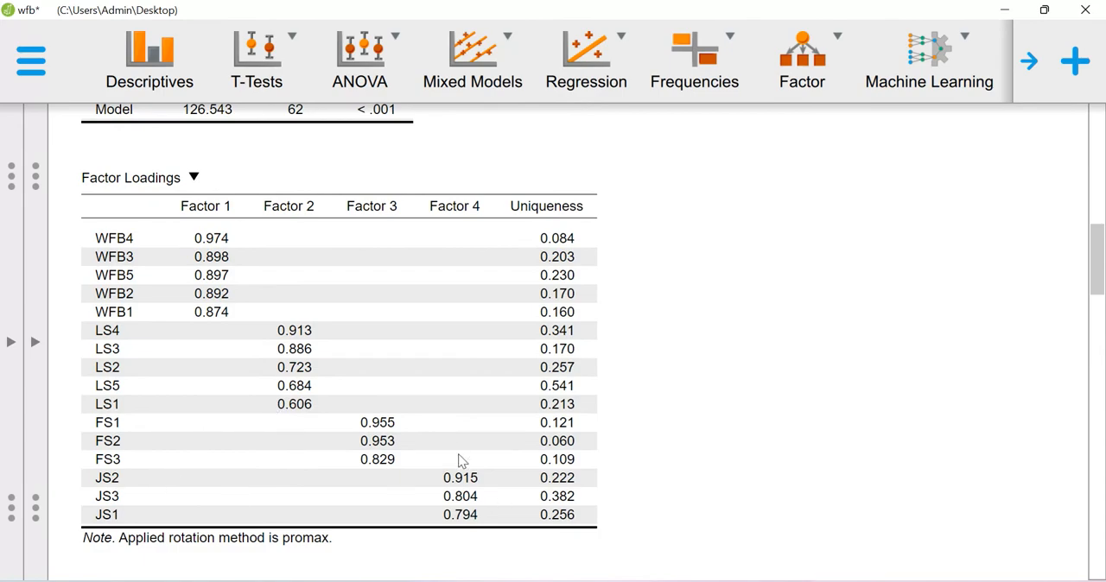
{"action": "scroll", "scroll_direction": "up", "scroll_amount": 3}
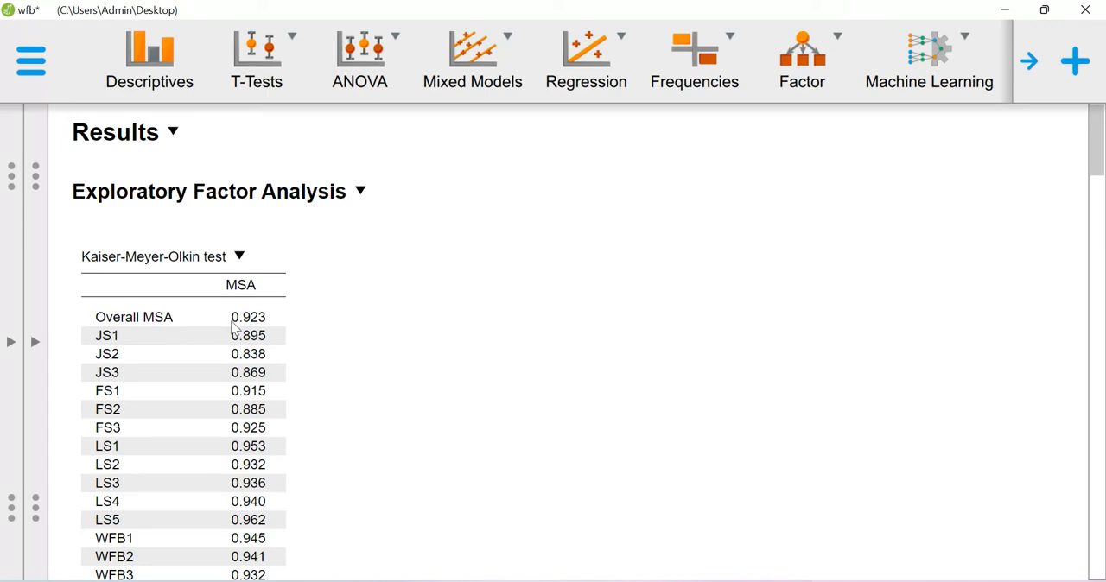
{"action": "mouse_move", "coordinate": [225, 333]}
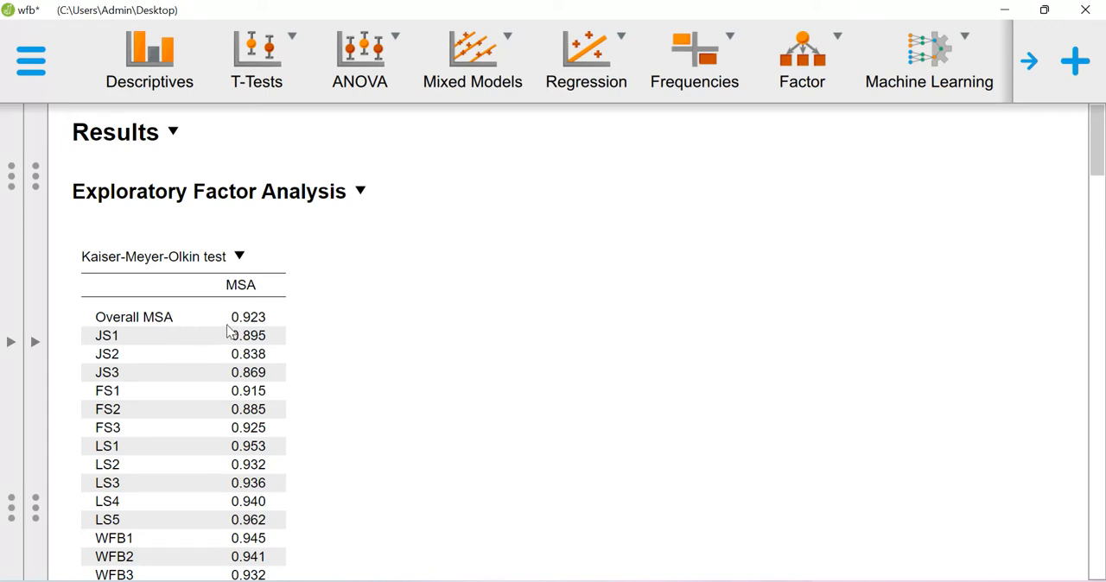
{"action": "mouse_move", "coordinate": [242, 336]}
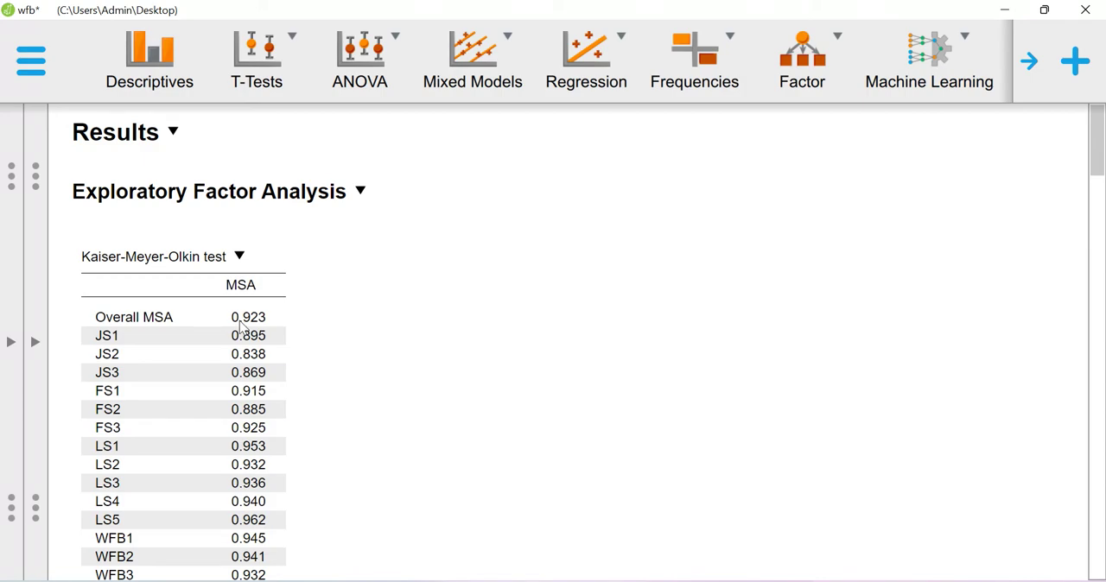
{"action": "mouse_move", "coordinate": [304, 375]}
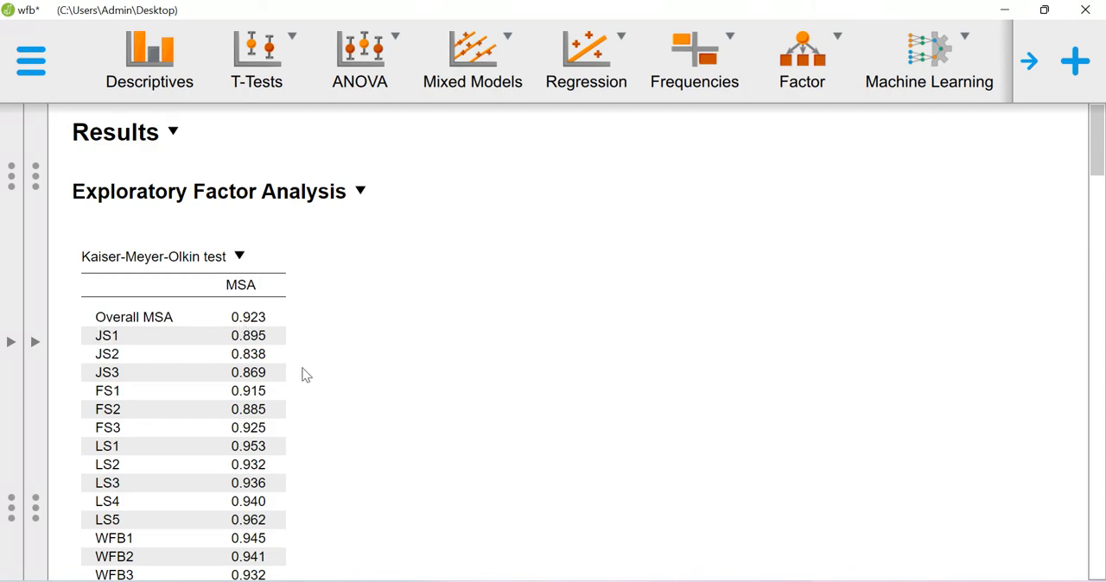
Step: Scroll past the path diagram down to the scree plot
{"action": "scroll", "scroll_direction": "down", "scroll_amount": 3}
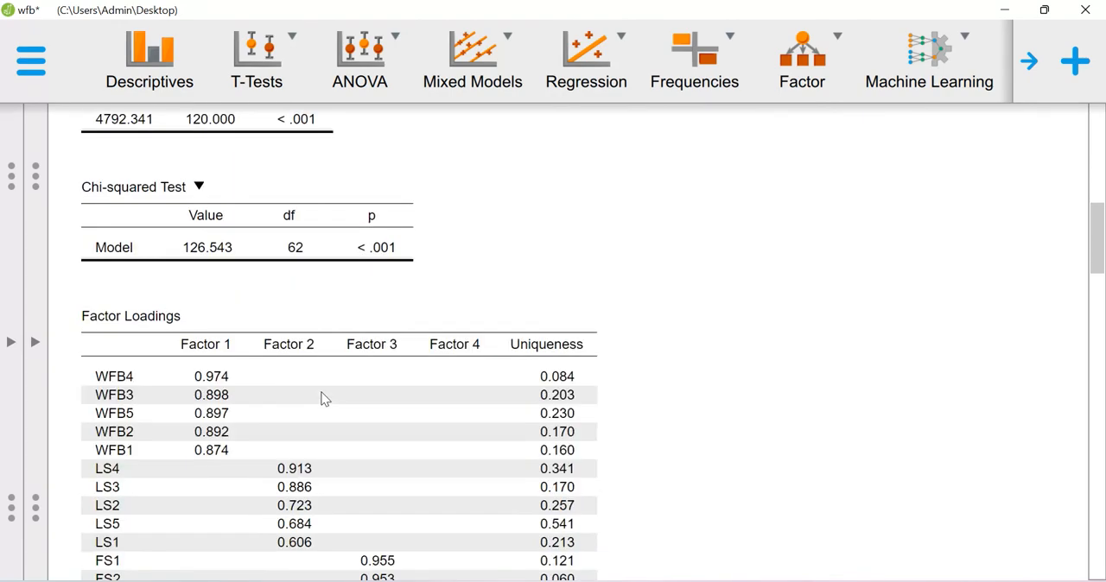
{"action": "scroll", "scroll_direction": "down", "scroll_amount": 3}
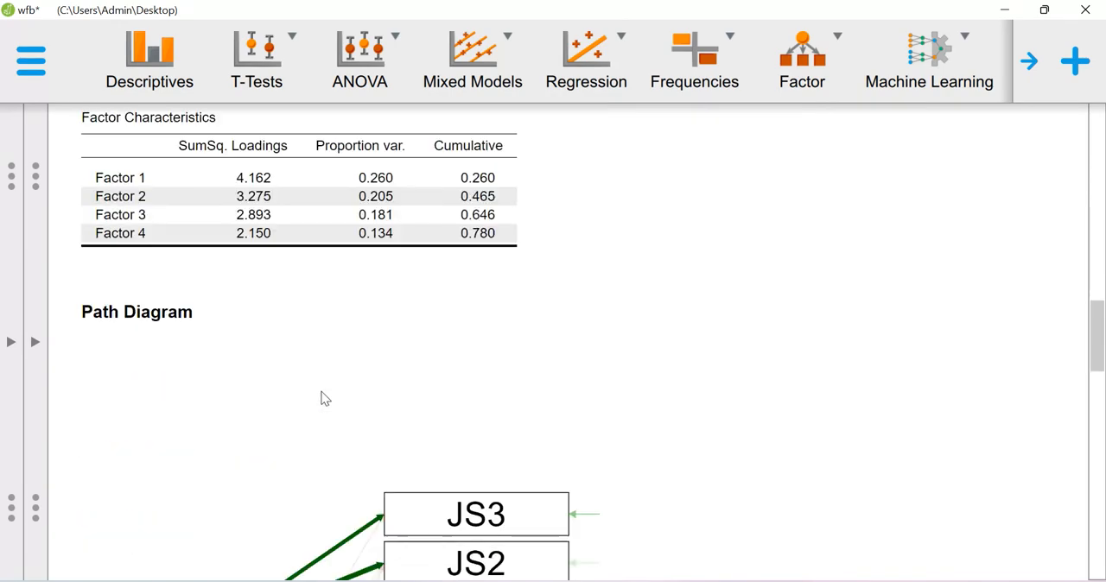
{"action": "scroll", "scroll_direction": "down", "scroll_amount": 3}
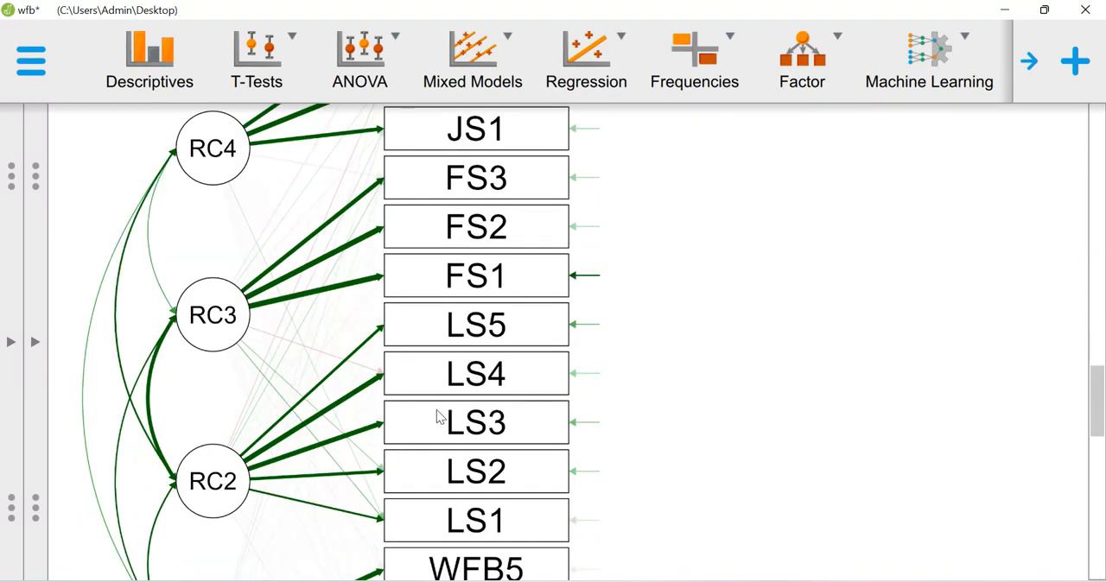
{"action": "scroll", "scroll_direction": "down", "scroll_amount": 3}
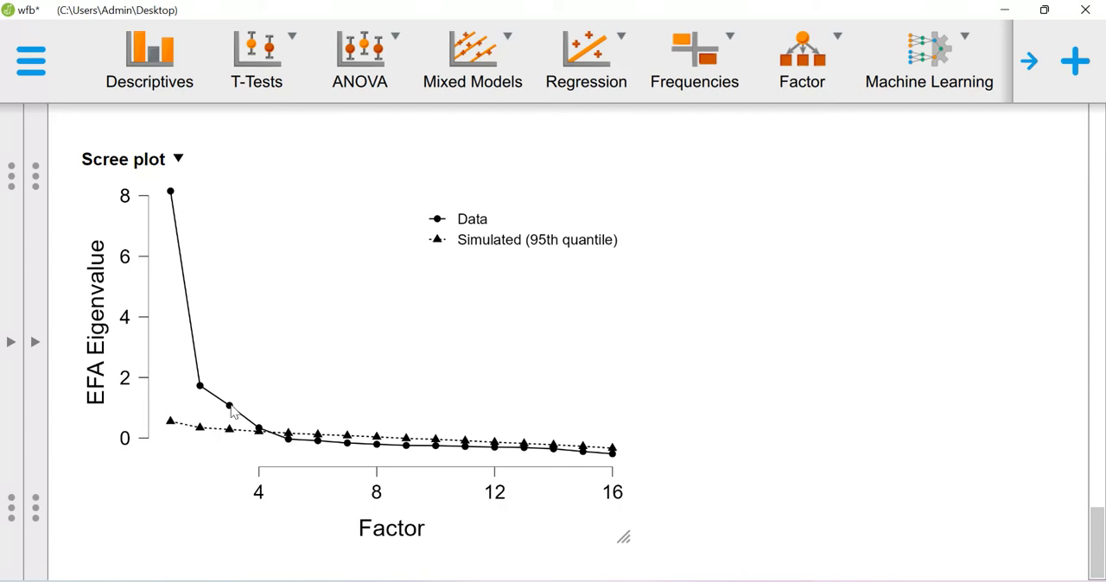
{"action": "mouse_move", "coordinate": [156, 212]}
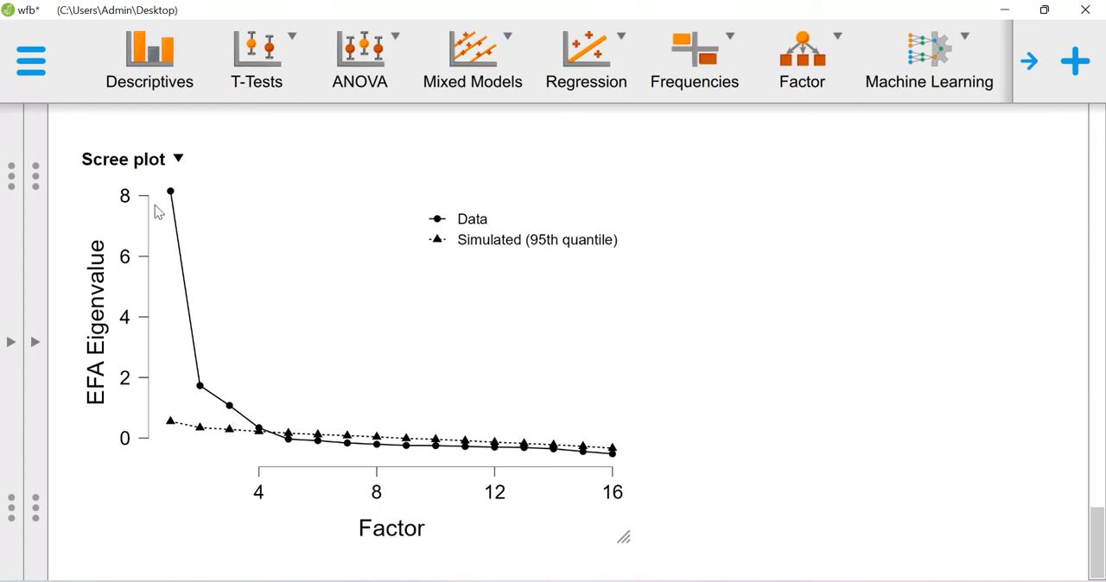
{"action": "mouse_move", "coordinate": [199, 275]}
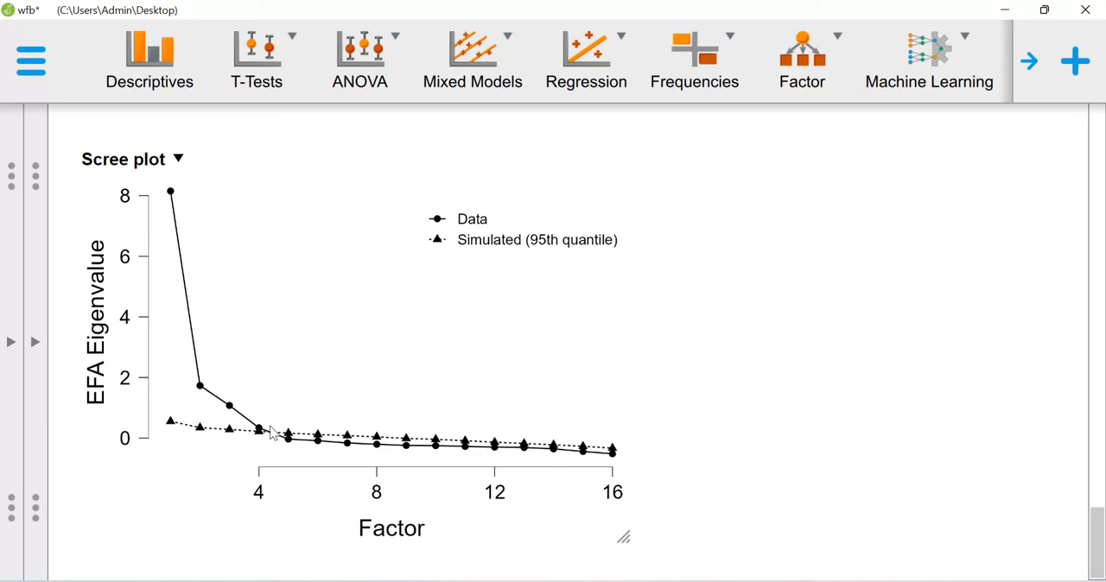
{"action": "mouse_move", "coordinate": [168, 194]}
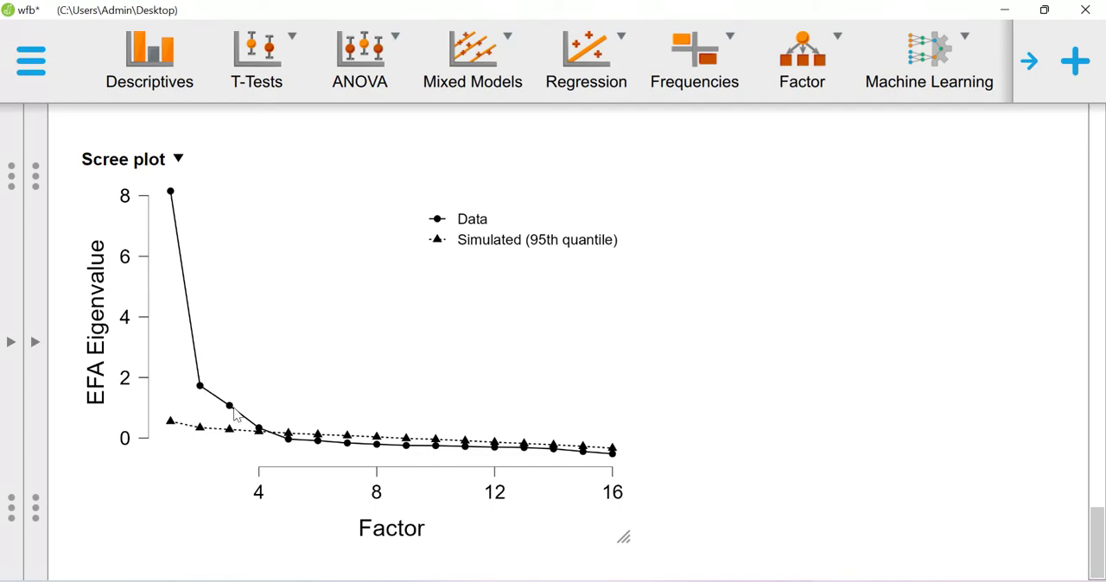
{"action": "mouse_move", "coordinate": [298, 375]}
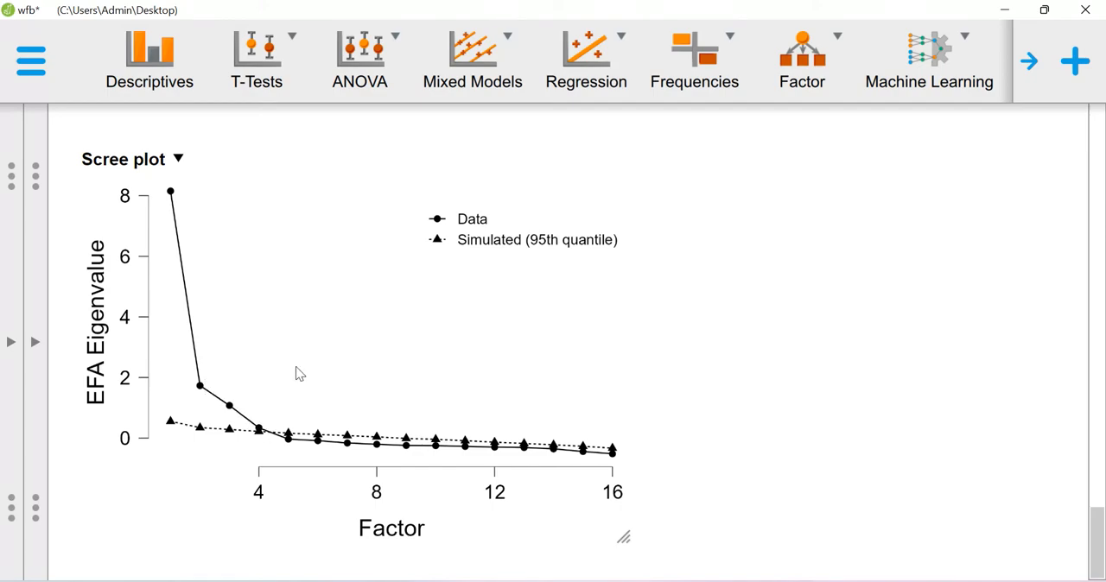
Step: Scroll through the factor loadings to the per-item KMO and Bartlett's tables
{"action": "scroll", "scroll_direction": "down", "scroll_amount": 3}
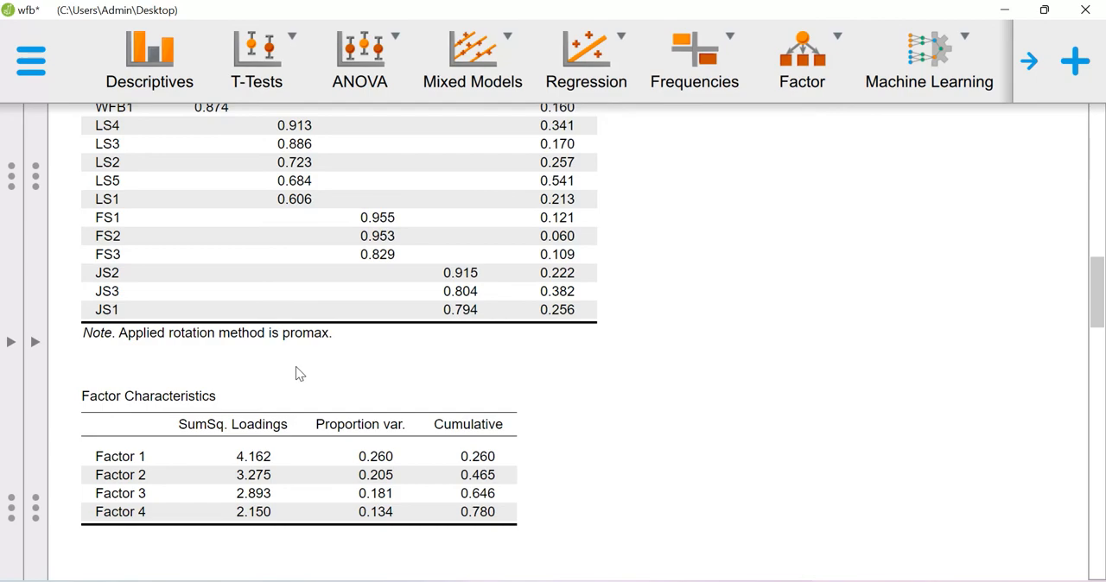
{"action": "scroll", "scroll_direction": "up", "scroll_amount": 3}
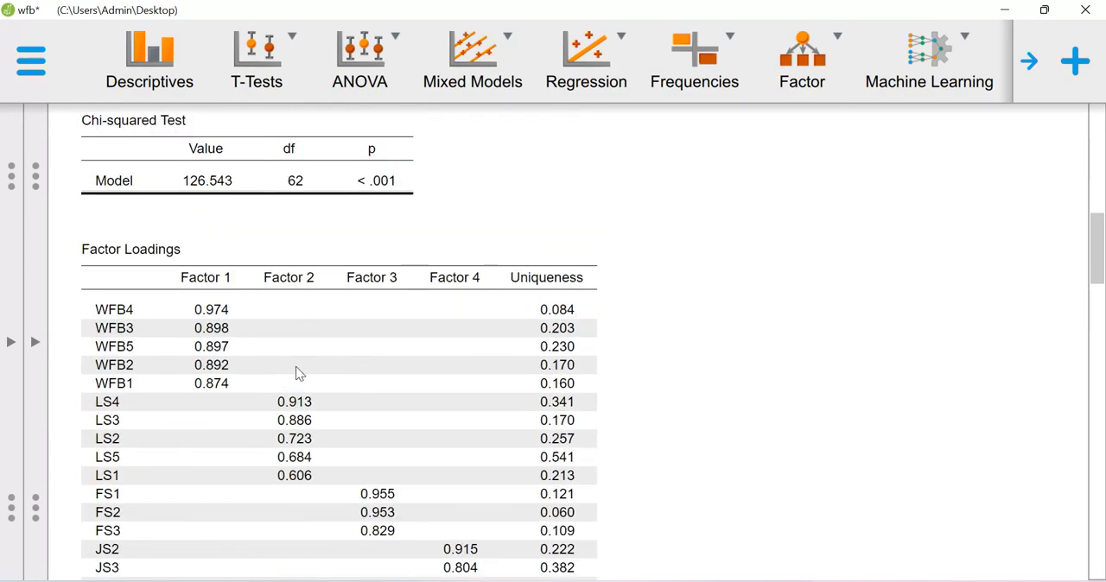
{"action": "scroll", "scroll_direction": "down", "scroll_amount": 3}
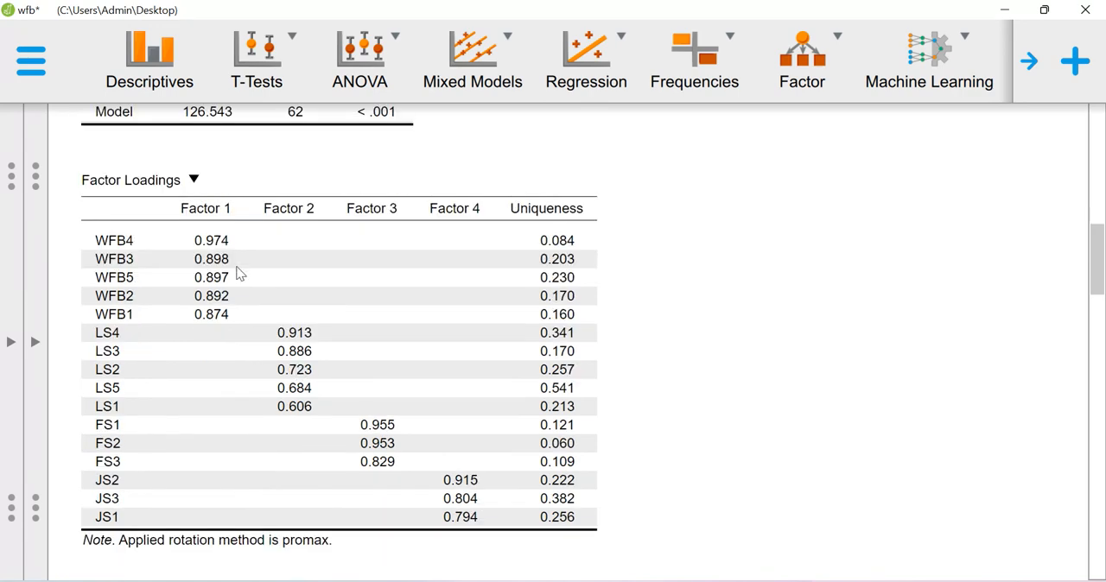
{"action": "mouse_move", "coordinate": [225, 284]}
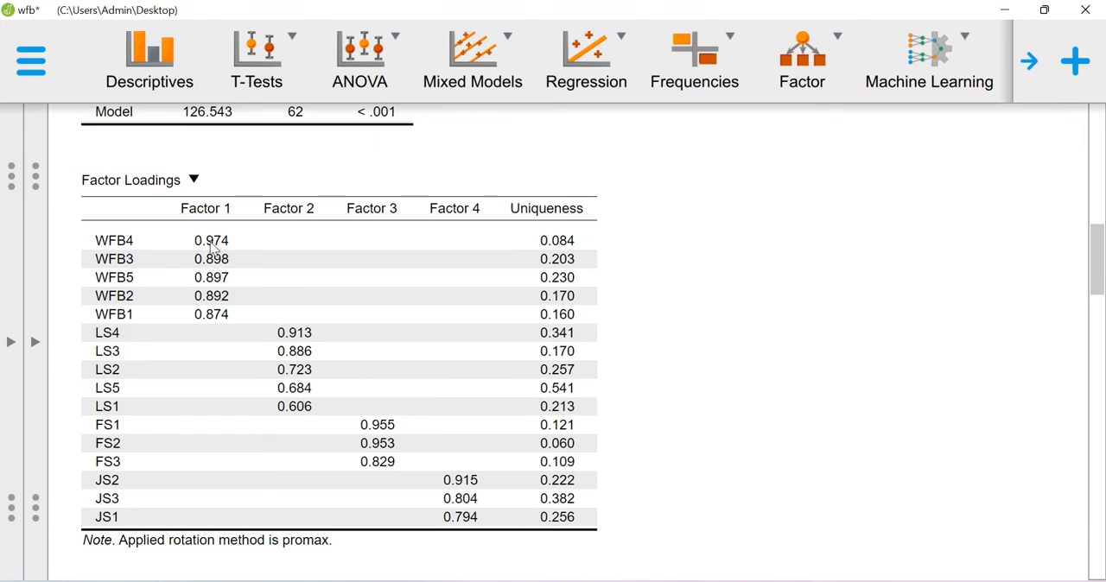
{"action": "mouse_move", "coordinate": [143, 251]}
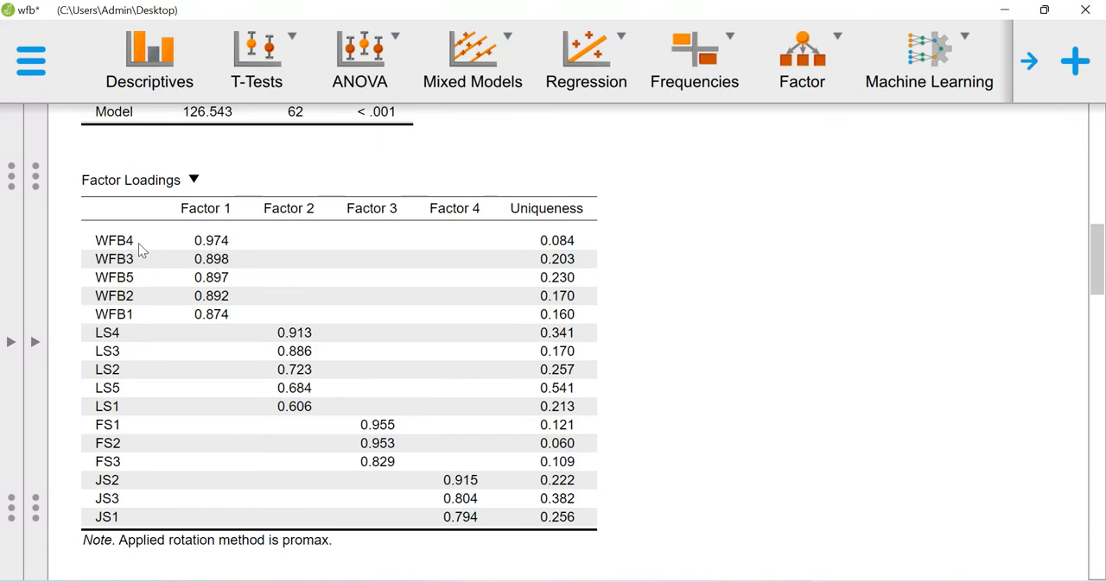
{"action": "mouse_move", "coordinate": [206, 218]}
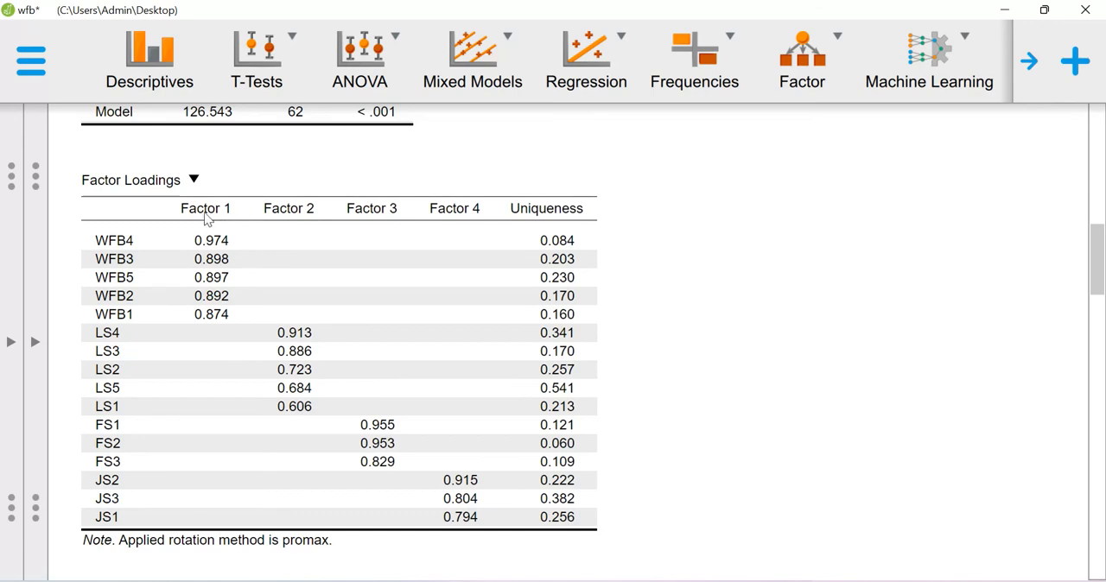
{"action": "mouse_move", "coordinate": [214, 245]}
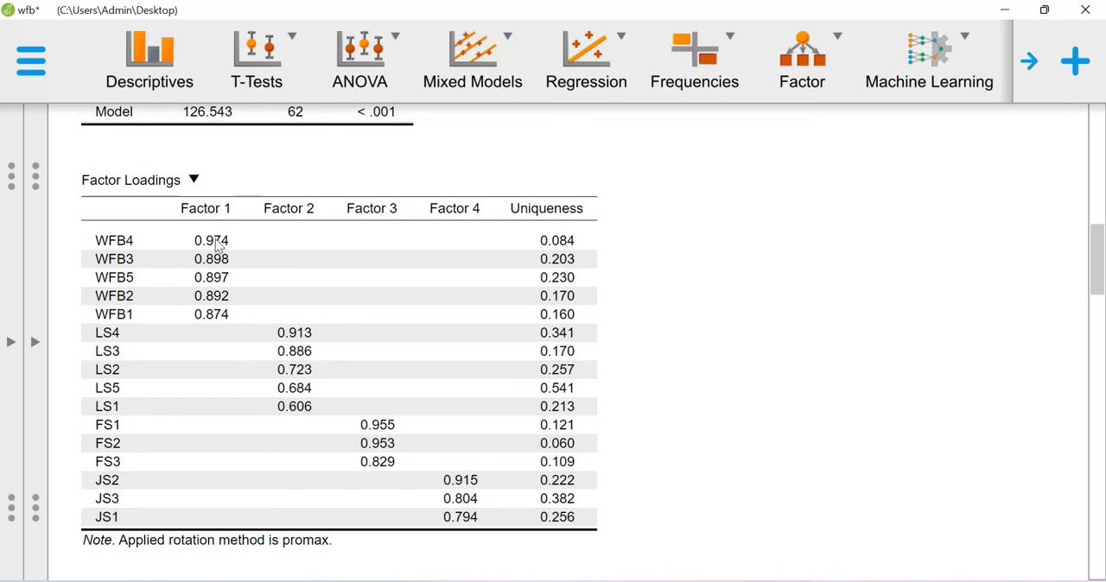
{"action": "mouse_move", "coordinate": [316, 306]}
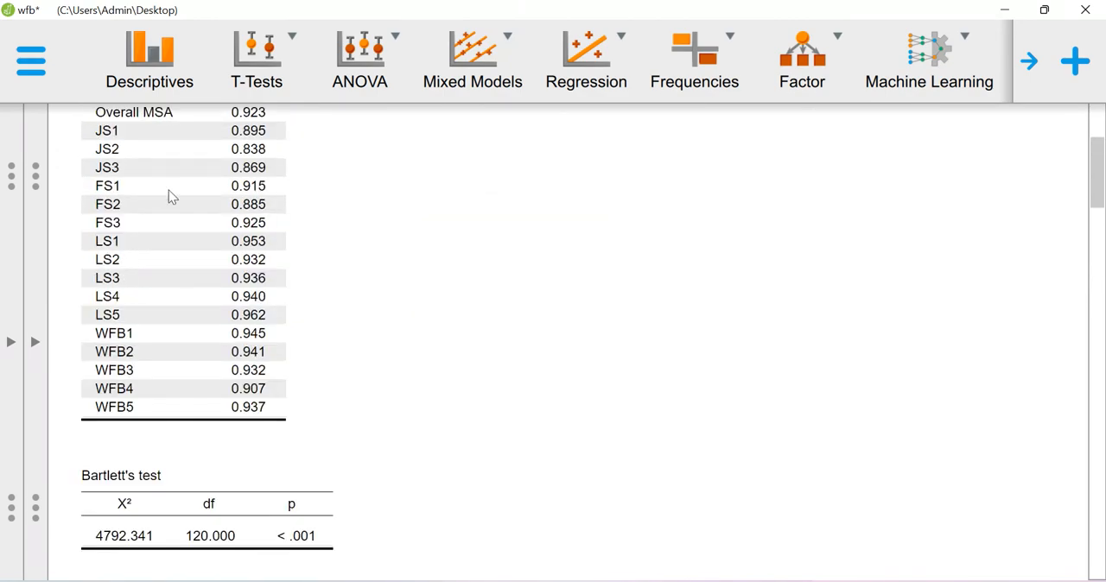
Step: Bring Bartlett's test (X² 4792.341, p < .001) and the chi-squared table into view
{"action": "scroll", "scroll_direction": "down", "scroll_amount": 3}
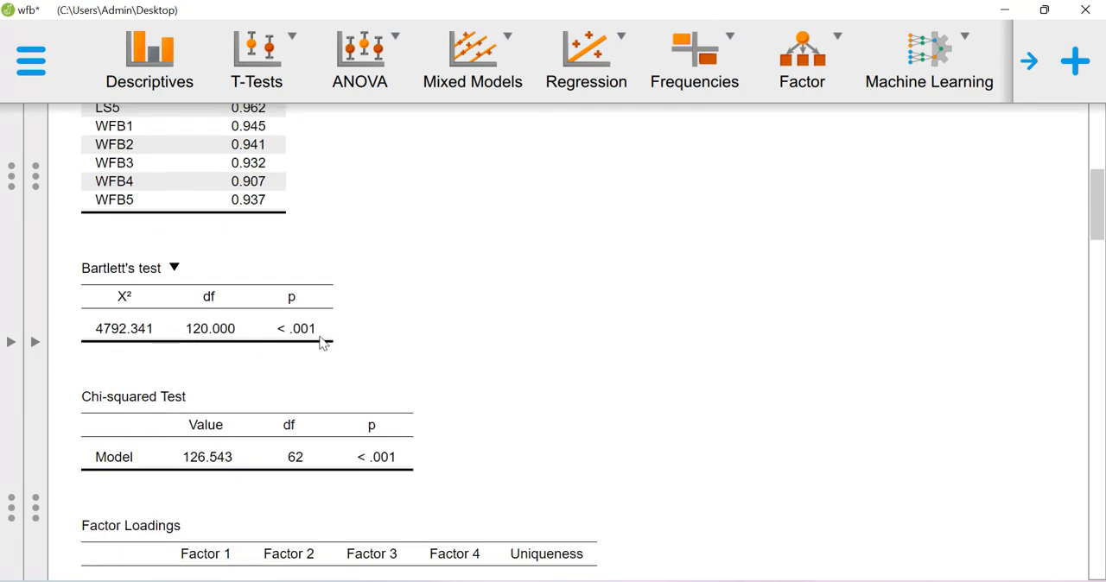
{"action": "mouse_move", "coordinate": [210, 327]}
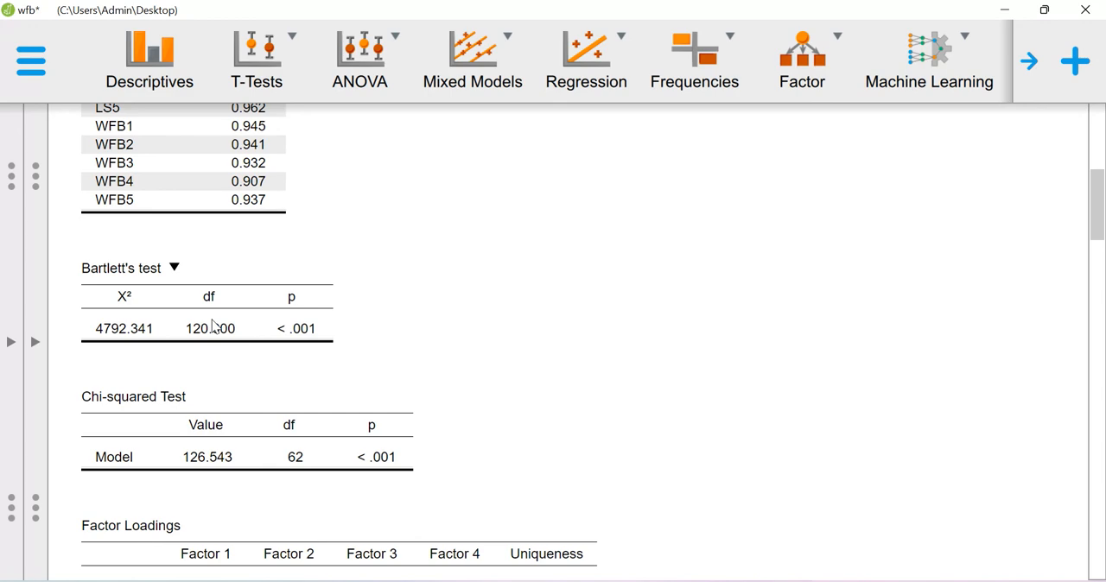
{"action": "mouse_move", "coordinate": [319, 339]}
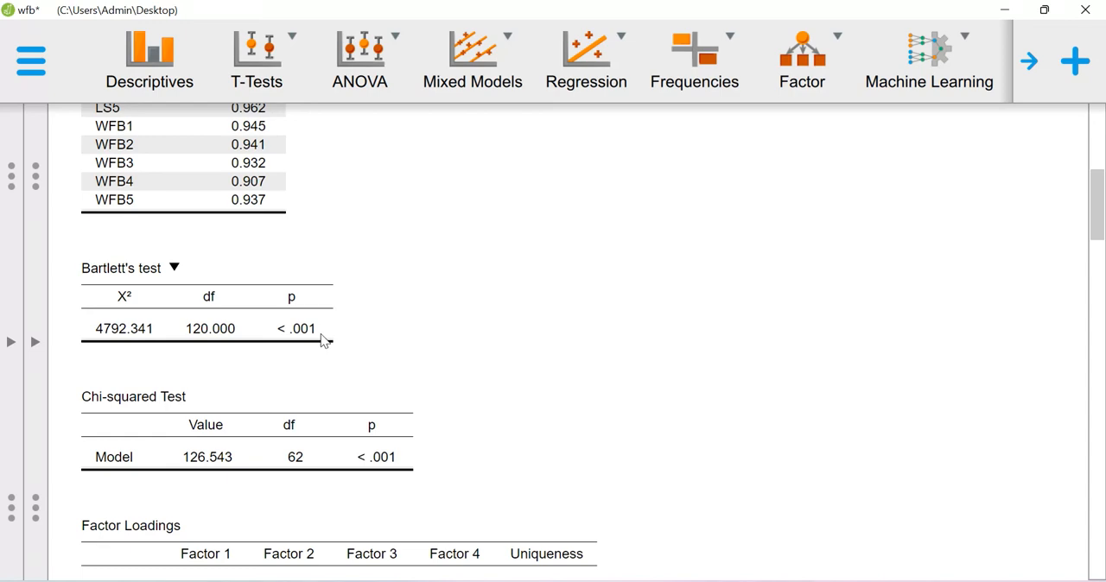
{"action": "mouse_move", "coordinate": [315, 333]}
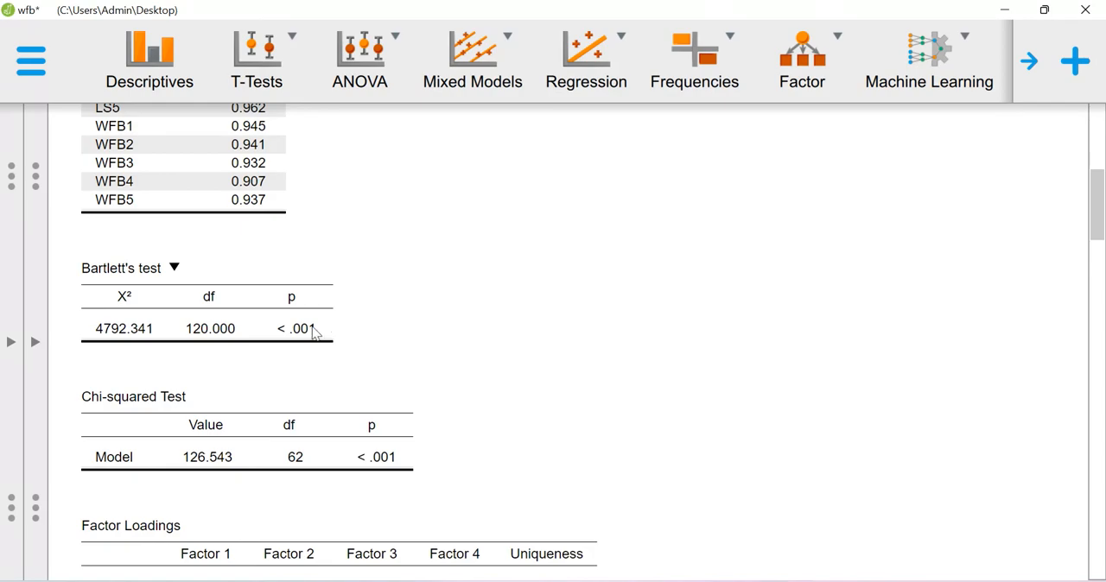
{"action": "scroll", "scroll_direction": "down", "scroll_amount": 3}
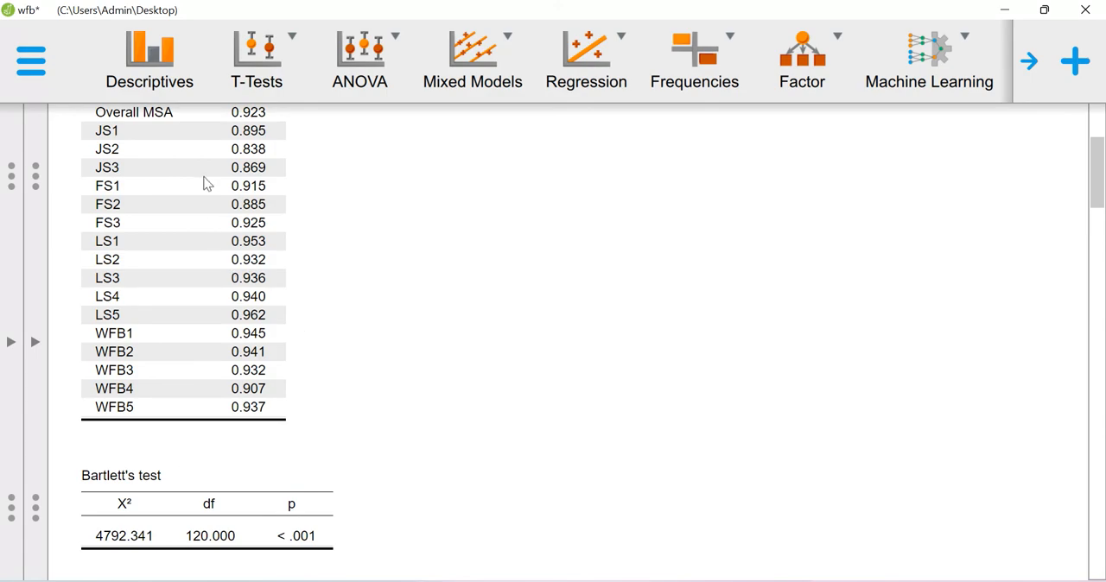
Step: Scroll the results pane down to the four-factor promax Factor Loadings table
{"action": "scroll", "scroll_direction": "down", "scroll_amount": 3}
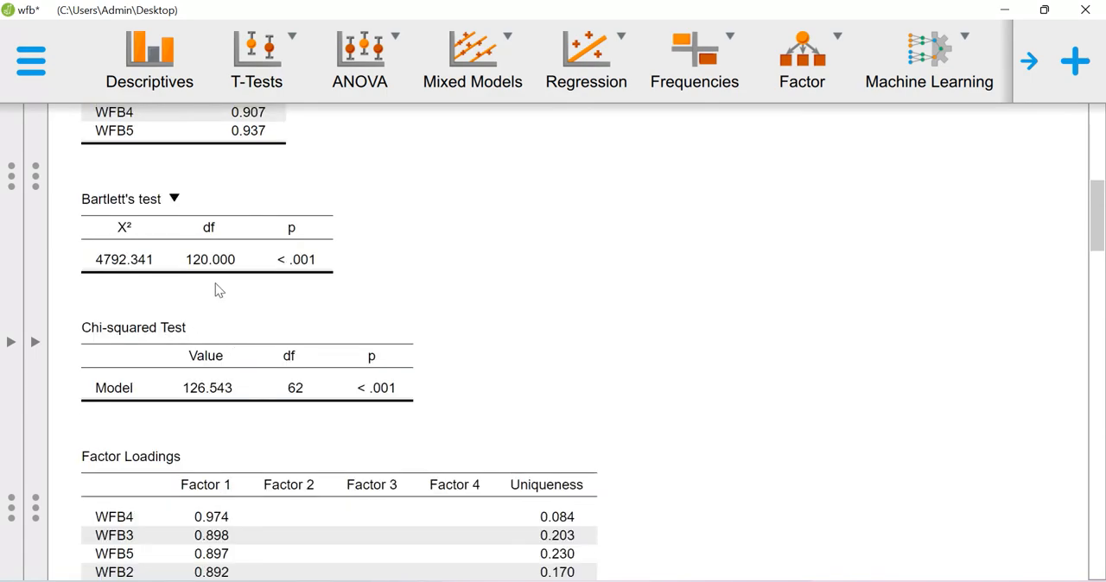
{"action": "scroll", "scroll_direction": "down", "scroll_amount": 3}
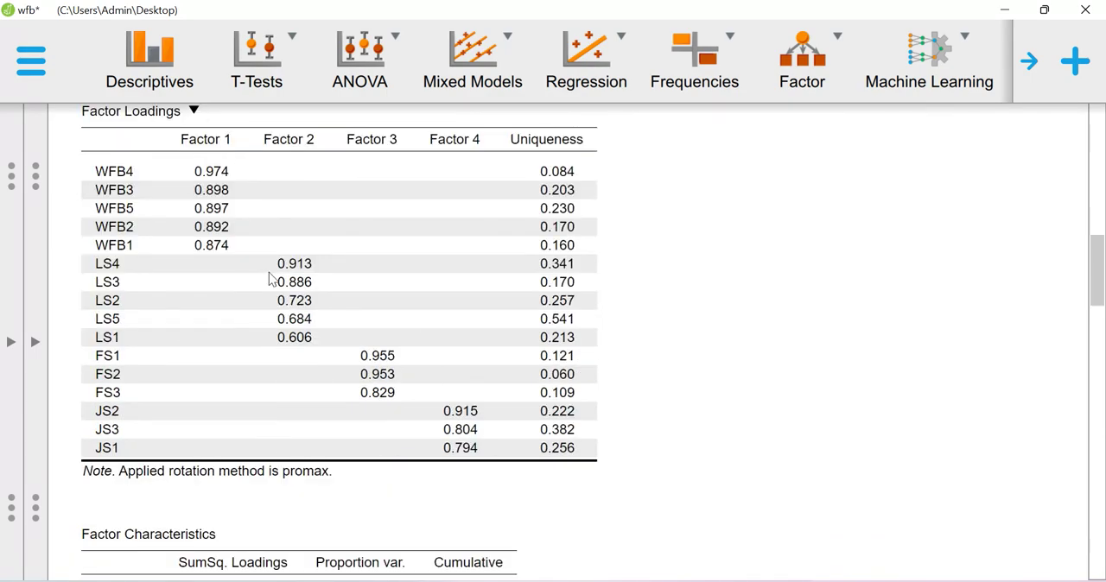
{"action": "mouse_move", "coordinate": [434, 350]}
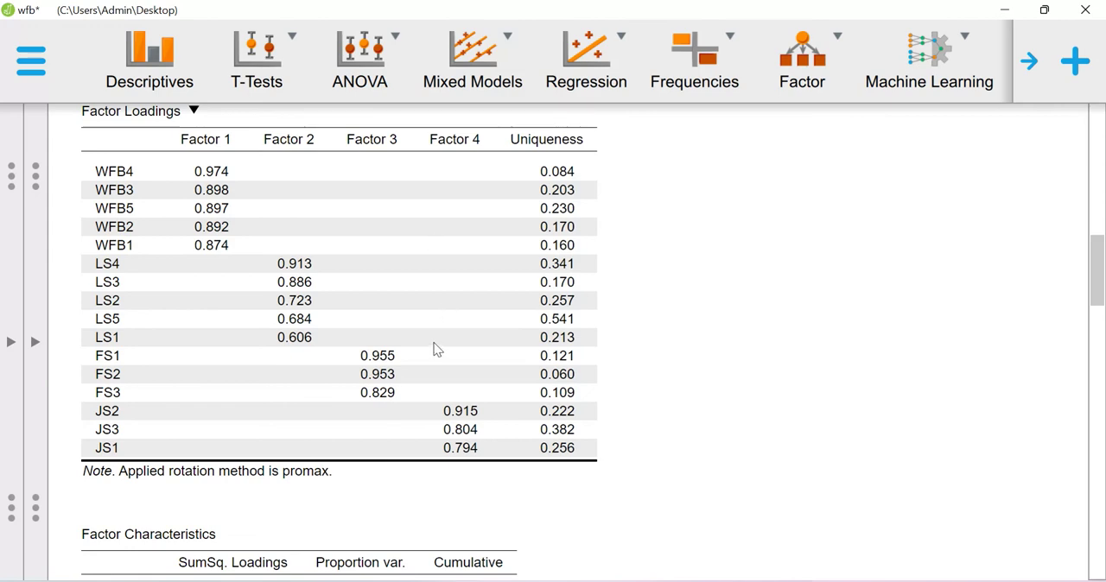
{"action": "mouse_move", "coordinate": [525, 435]}
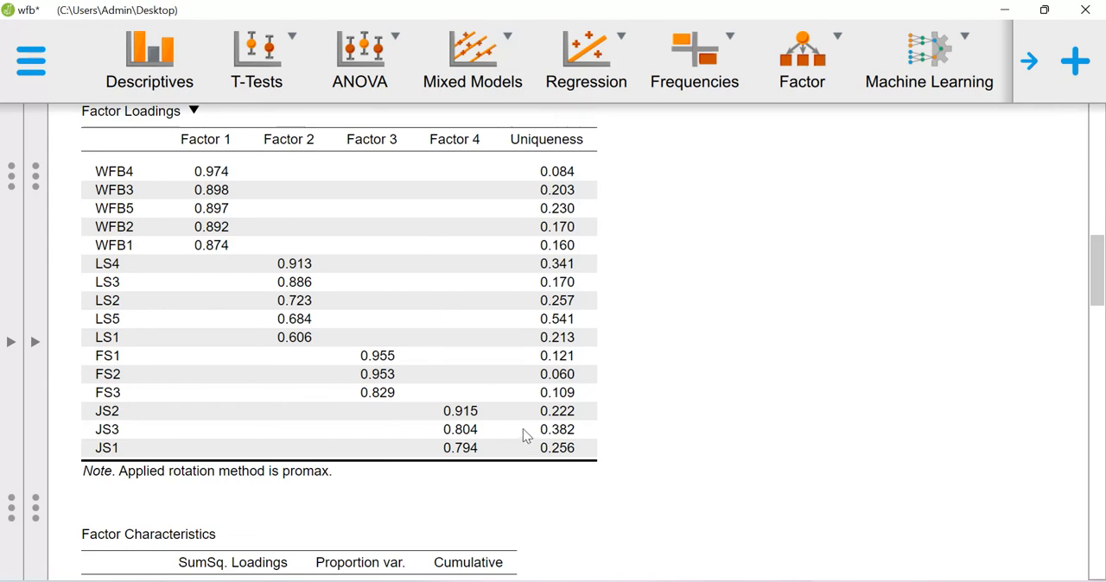